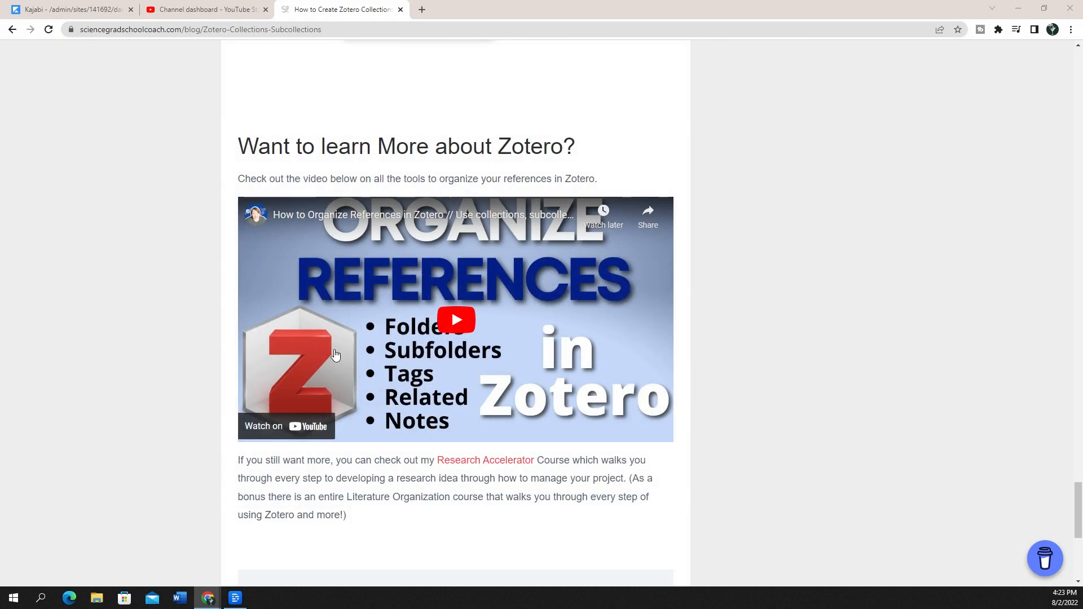
mouse_move(534, 118)
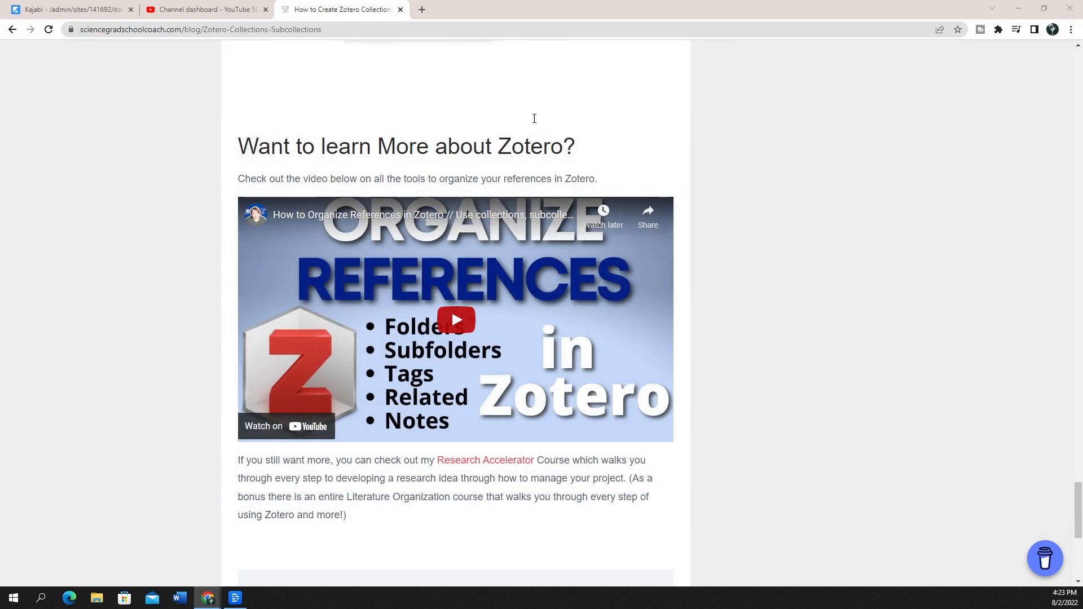
mouse_move(344, 390)
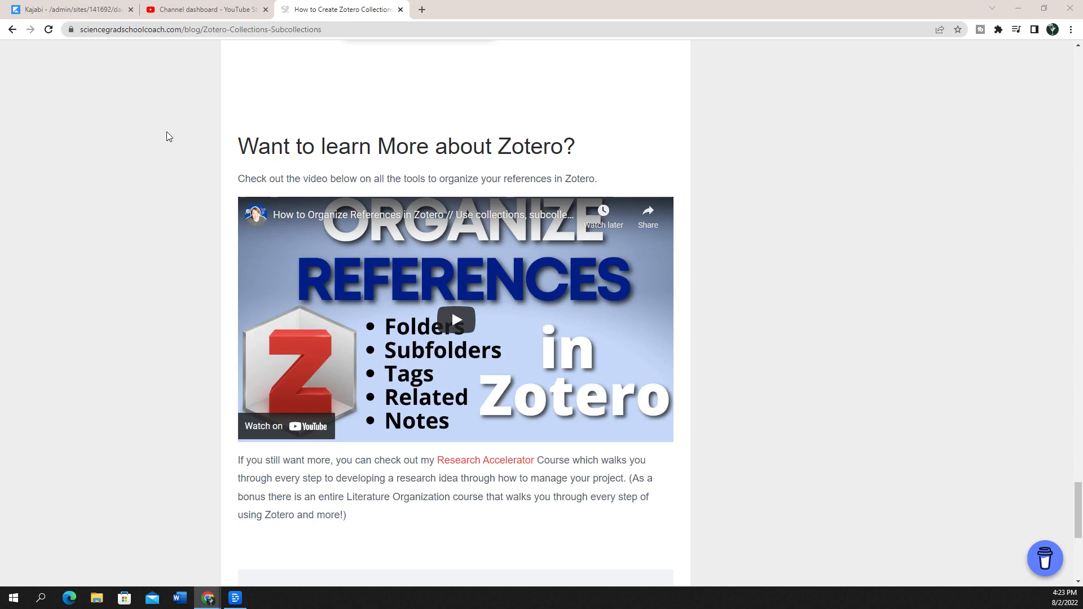
Step: Glance at the blog post and Kajabi dashboard tabs, then return to the YouTube Studio dashboard
click(210, 9)
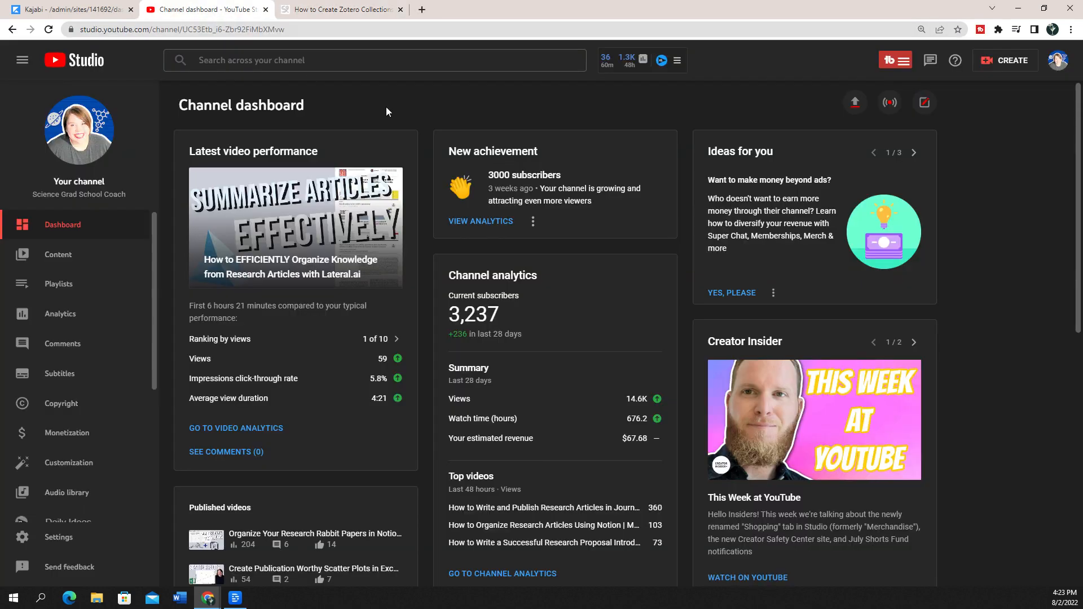
click(344, 9)
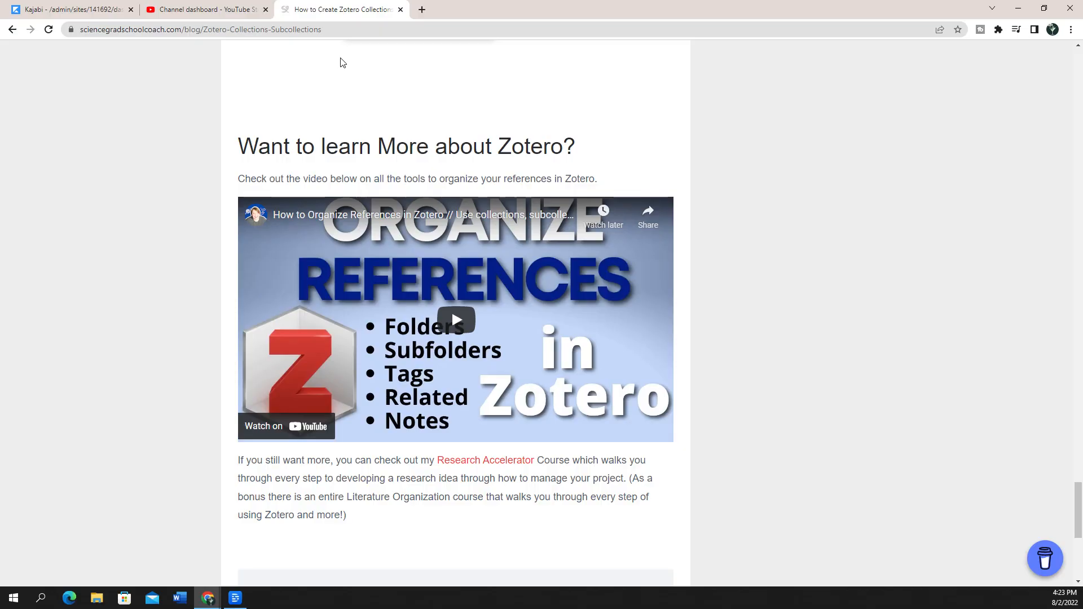
mouse_move(418, 63)
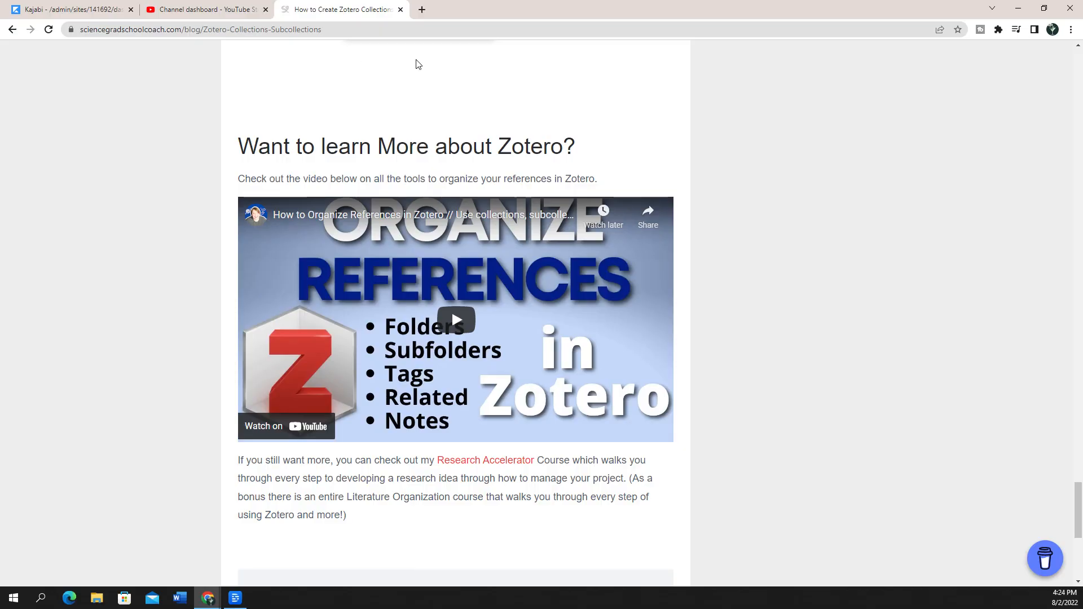
click(73, 11)
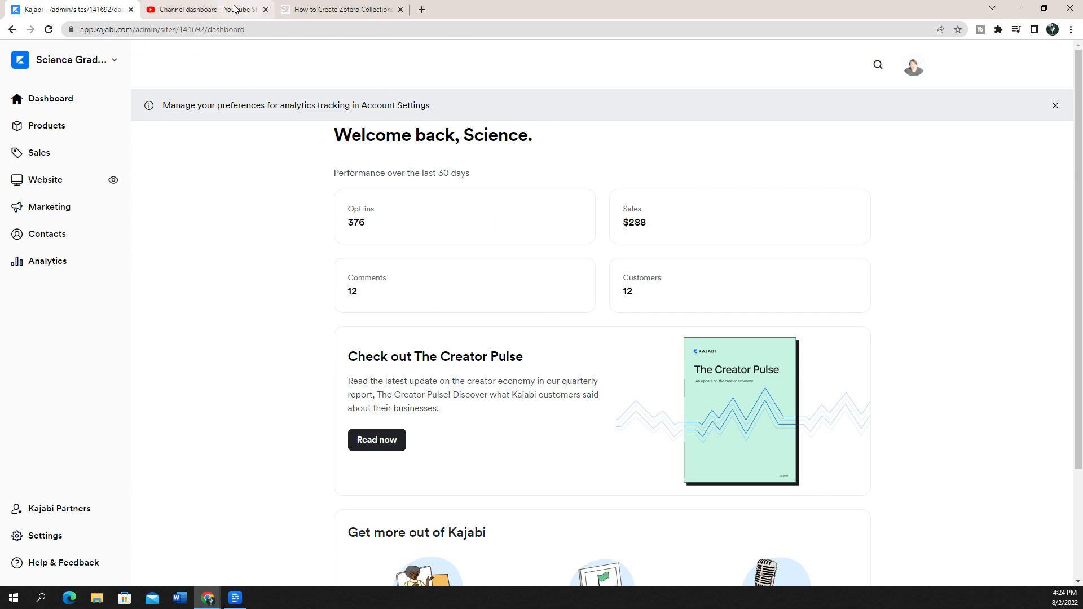
click(206, 10)
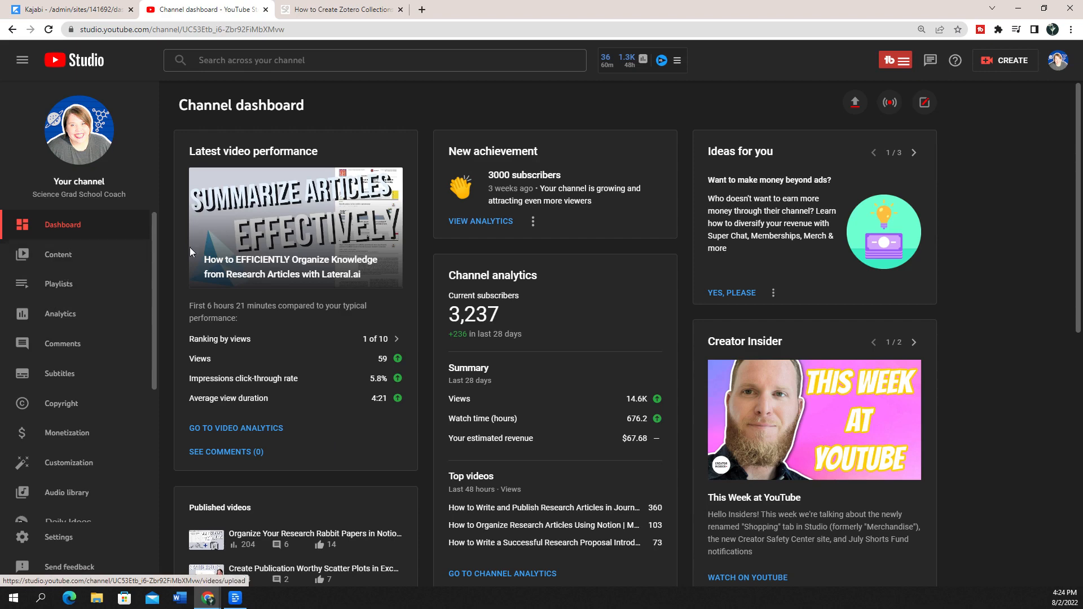
mouse_move(46, 260)
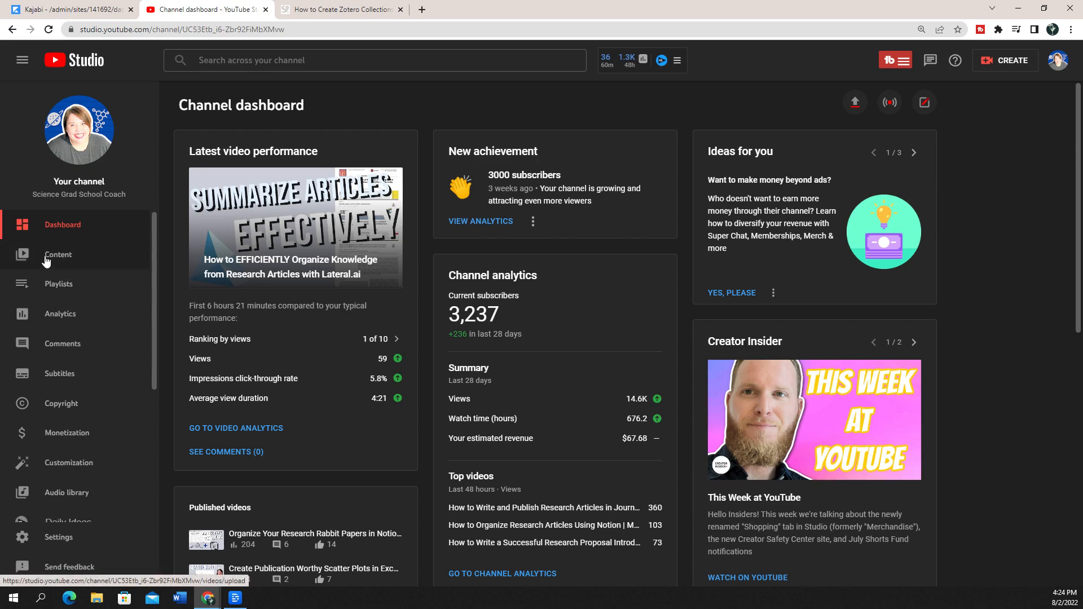
Step: From Channel content, view the newest Lateral.ai video on YouTube and bring up its Share dialog
click(59, 255)
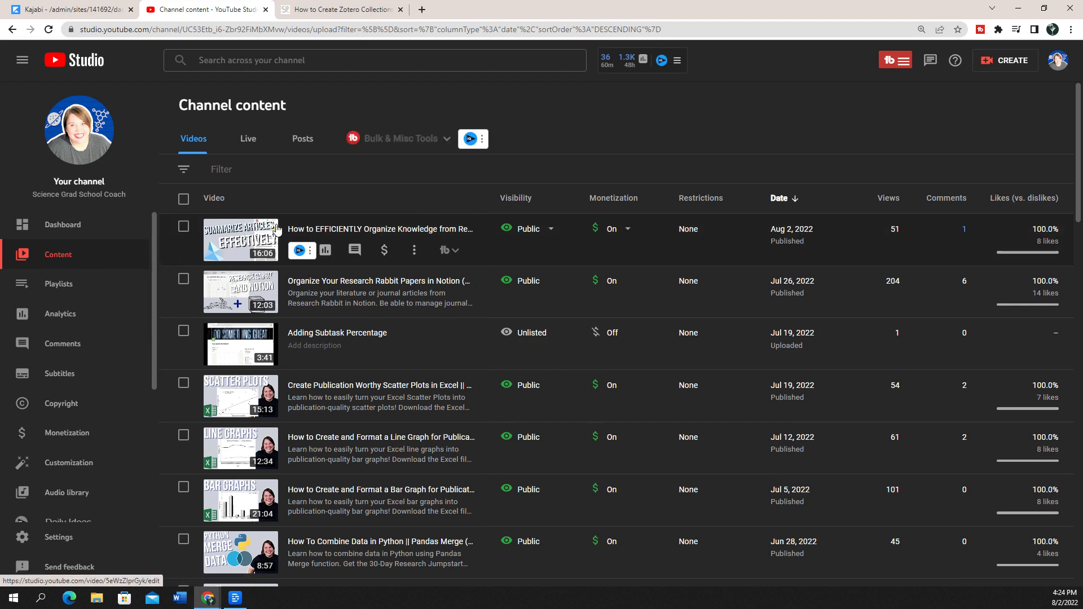
mouse_move(413, 249)
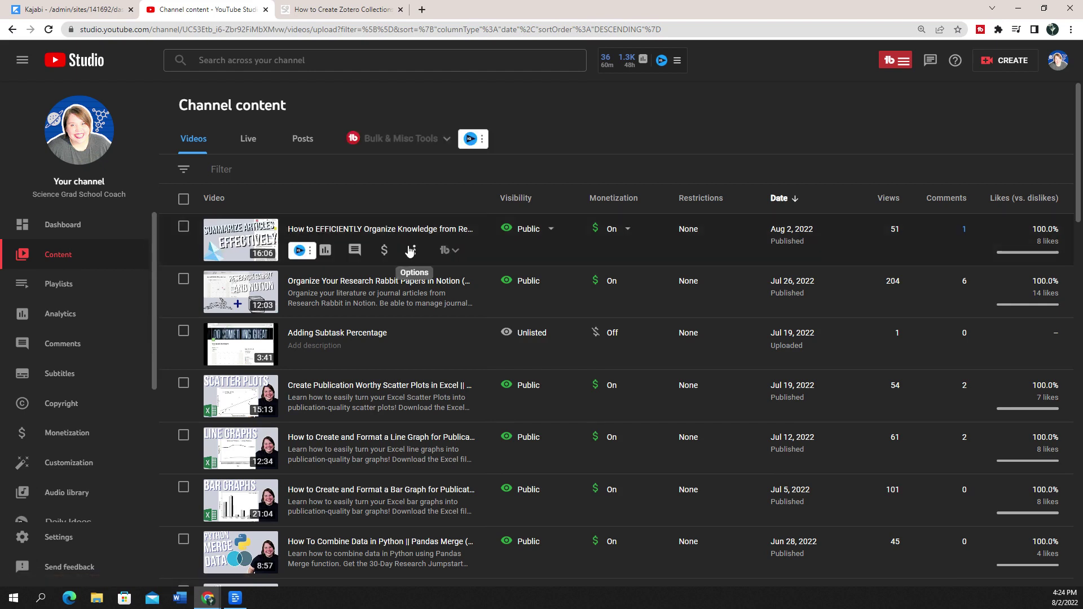
click(411, 251)
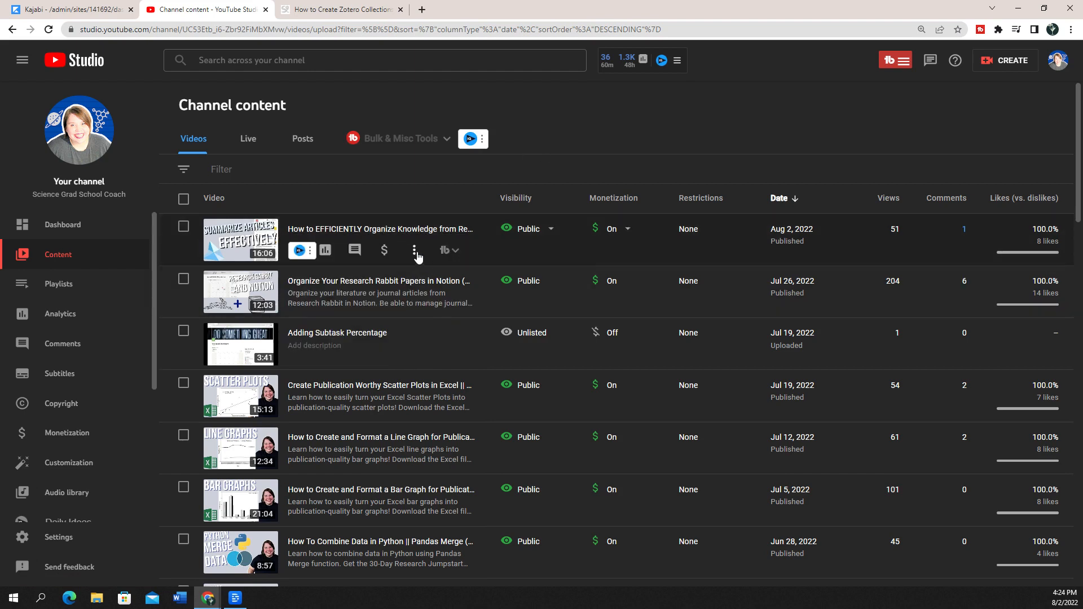
mouse_move(415, 251)
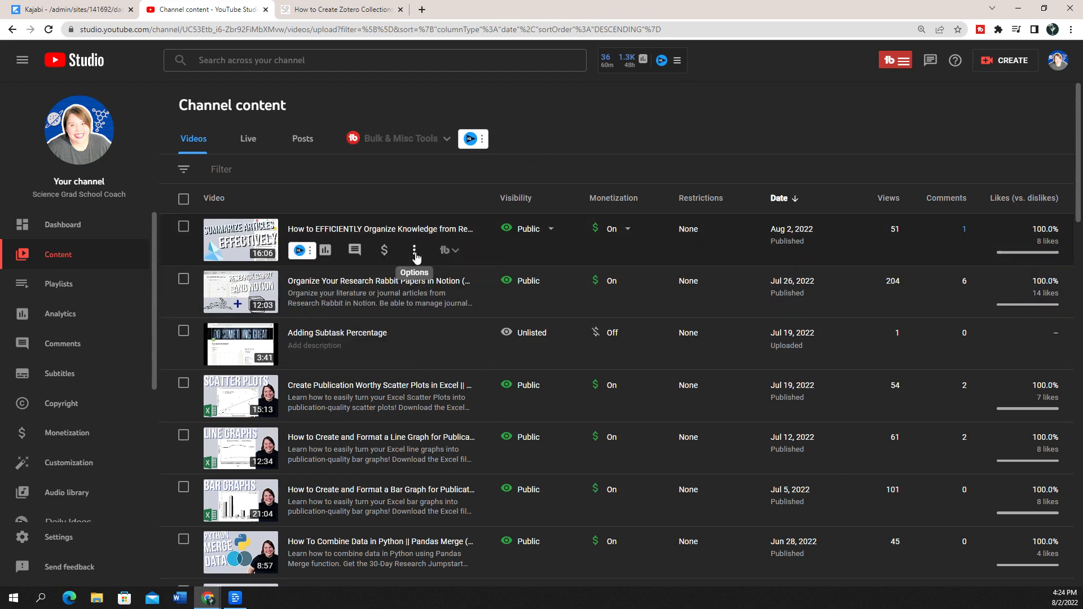
click(414, 250)
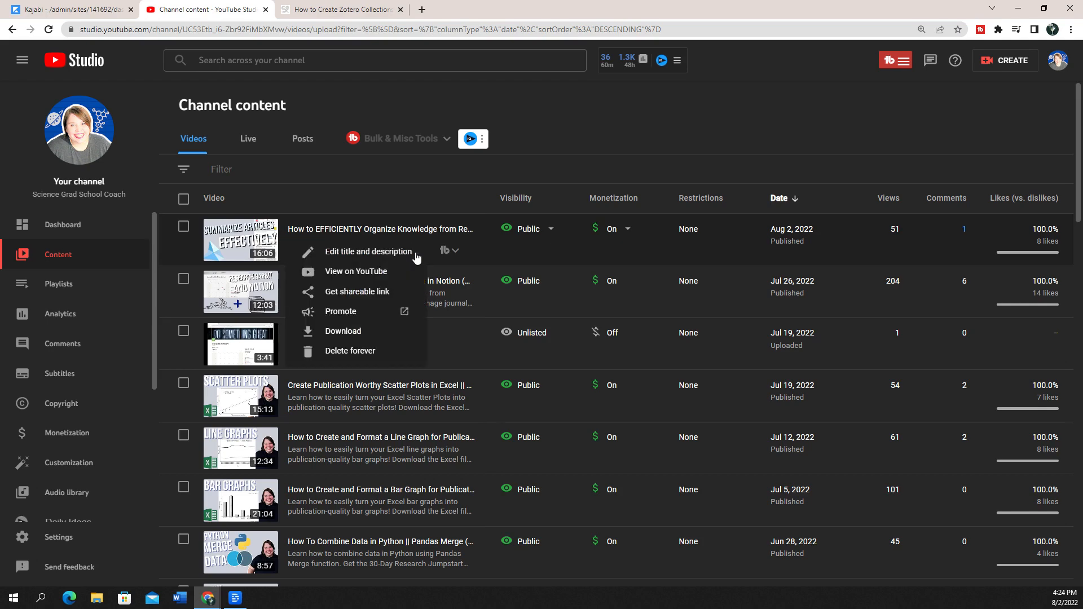
mouse_move(363, 275)
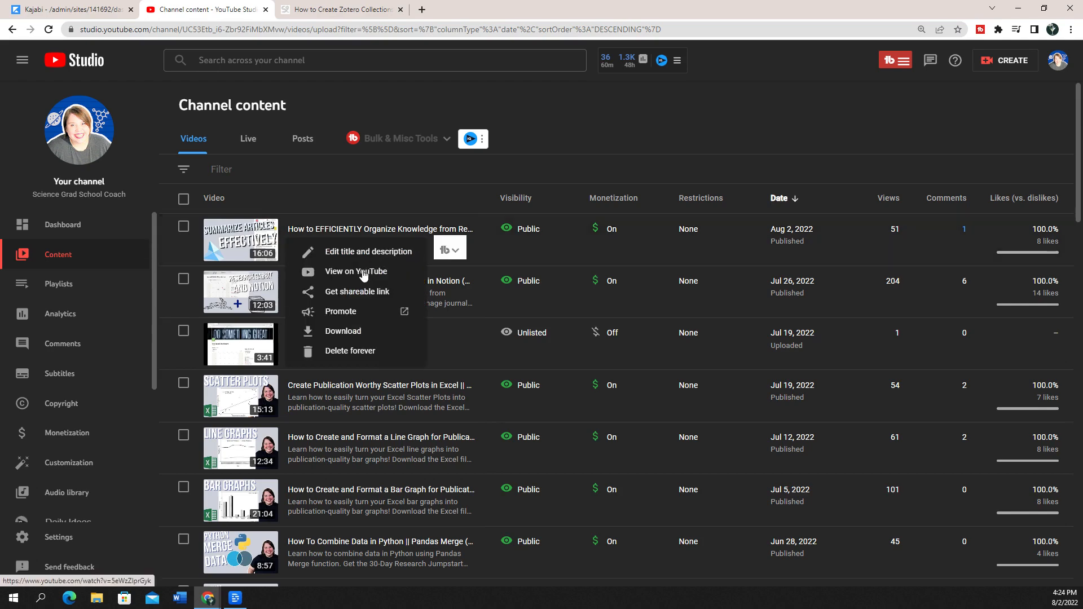
click(356, 271)
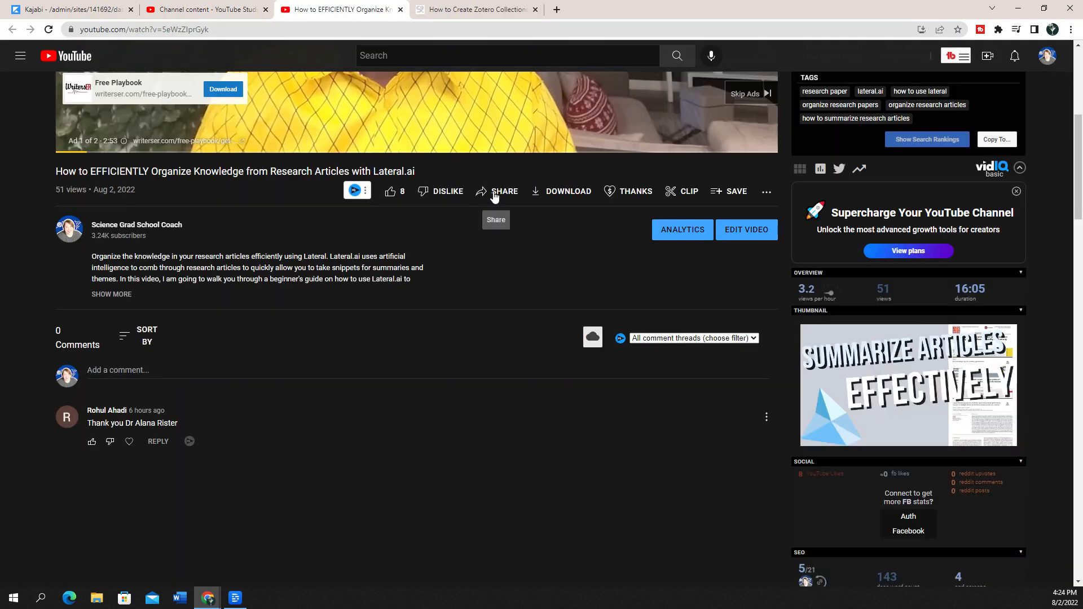
click(497, 191)
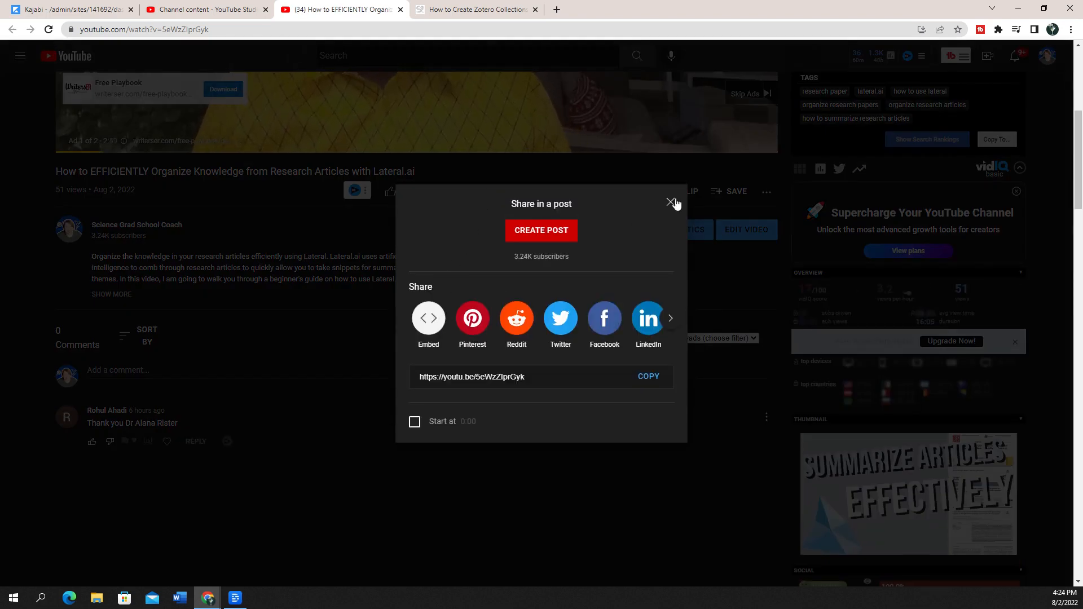
Step: Copy the video's iframe embed code and switch back to the Kajabi admin dashboard
click(429, 318)
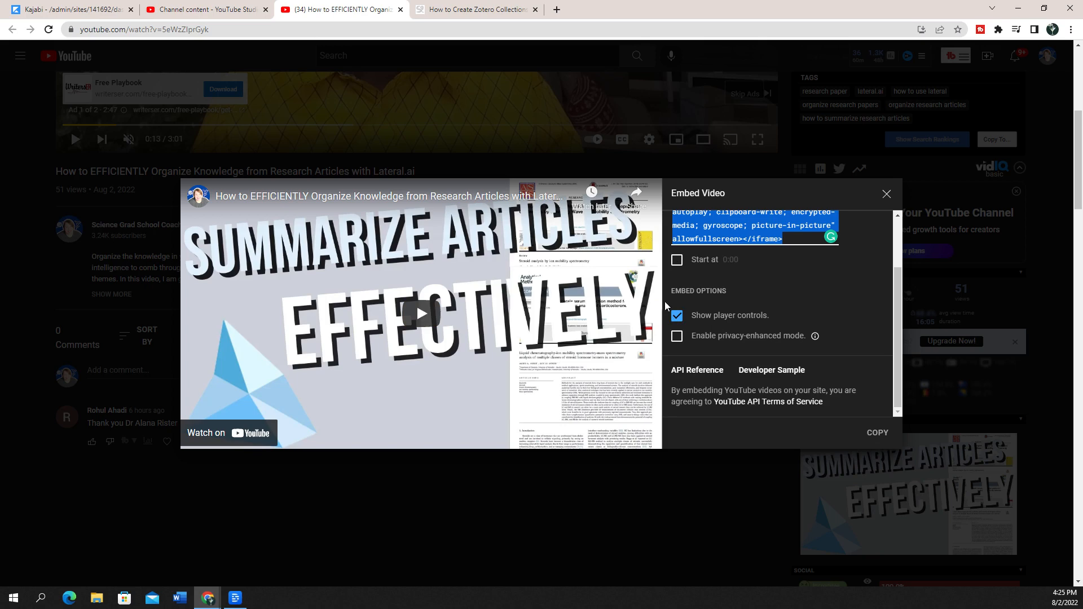
mouse_move(335, 368)
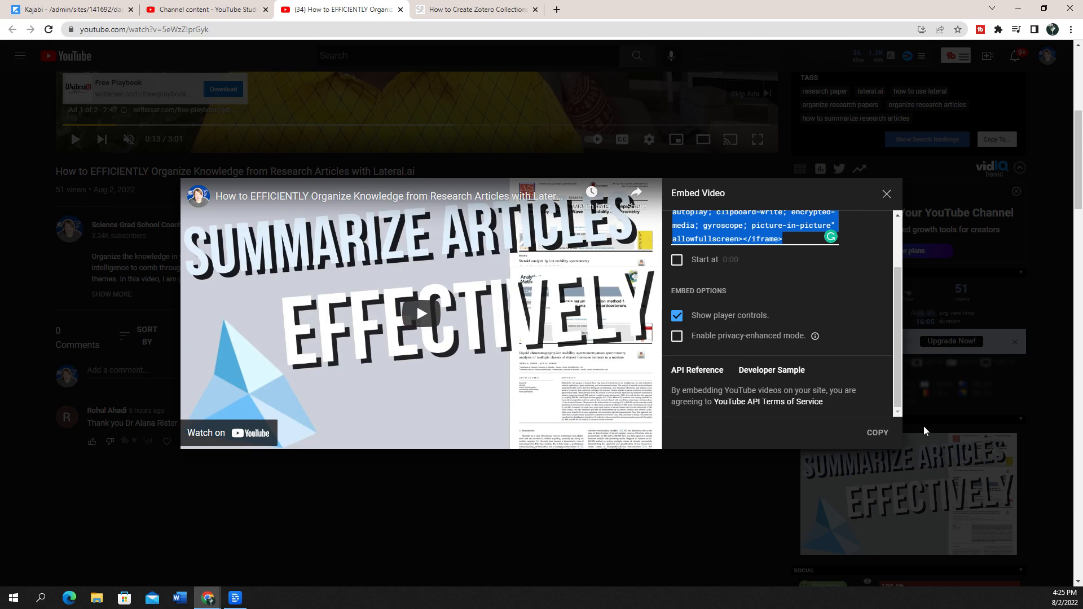
mouse_move(882, 445)
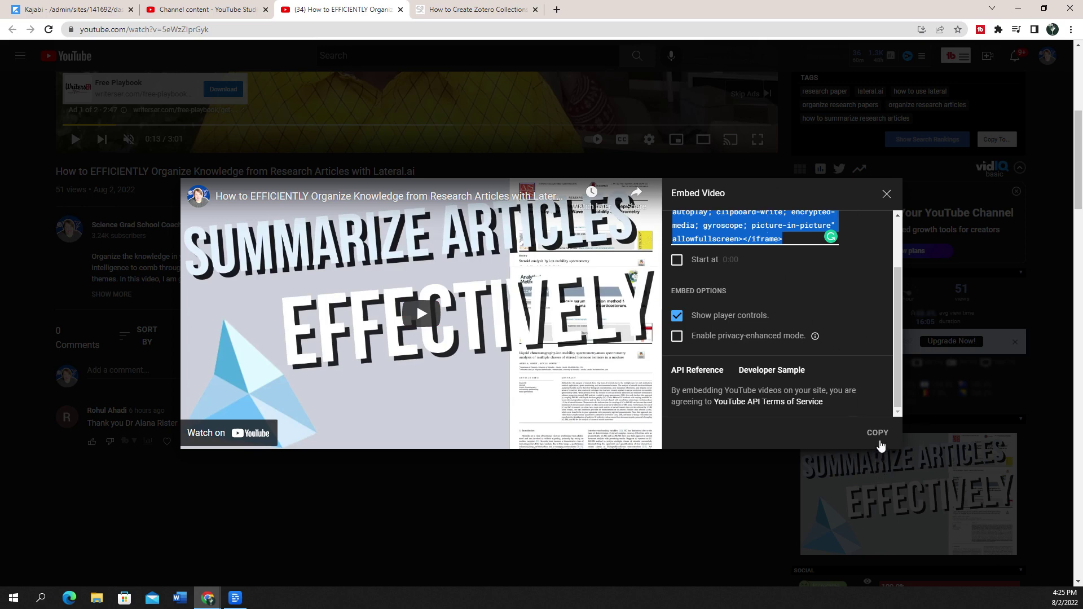
click(878, 433)
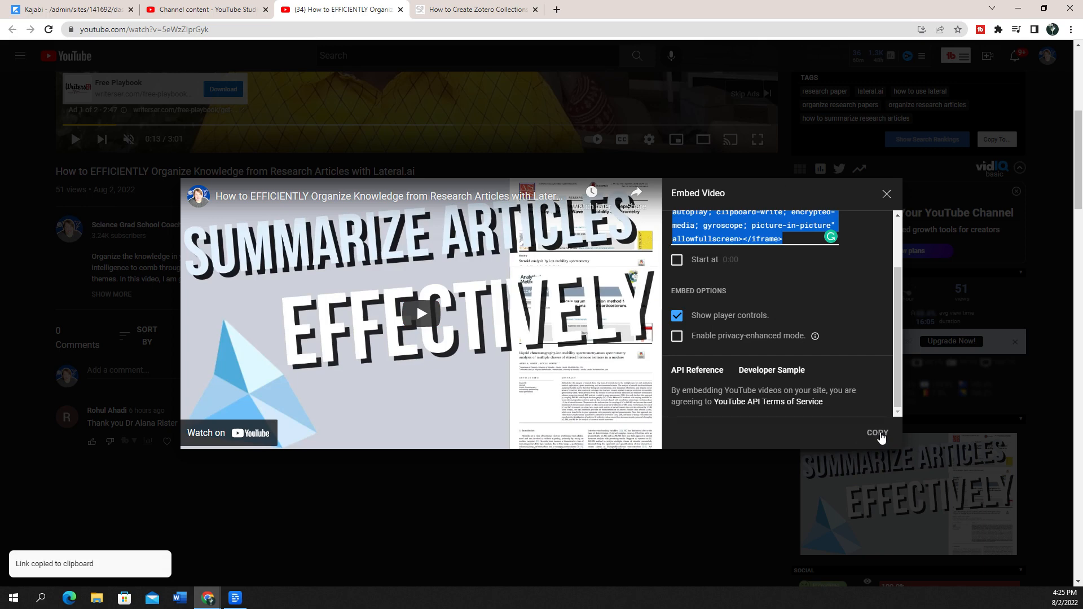
click(67, 9)
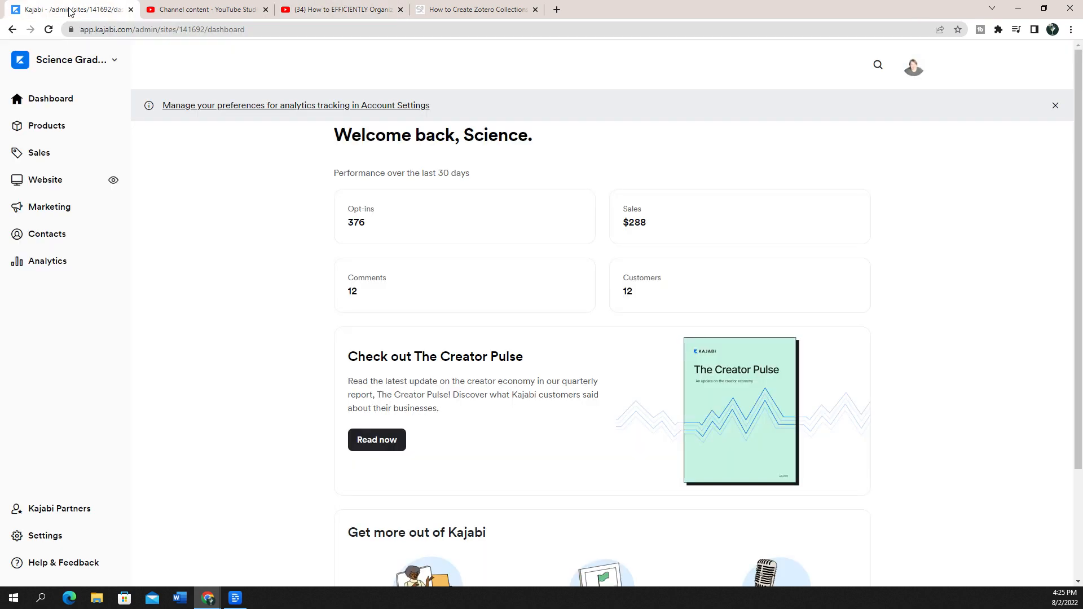
mouse_move(42, 185)
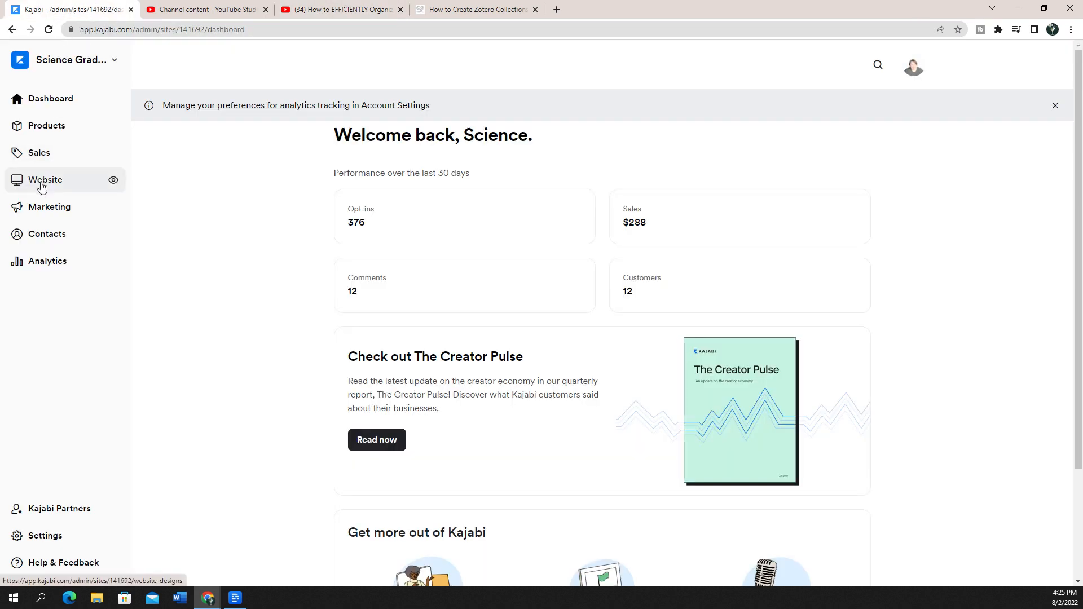
Step: Start a new post in Website > Blog
click(45, 179)
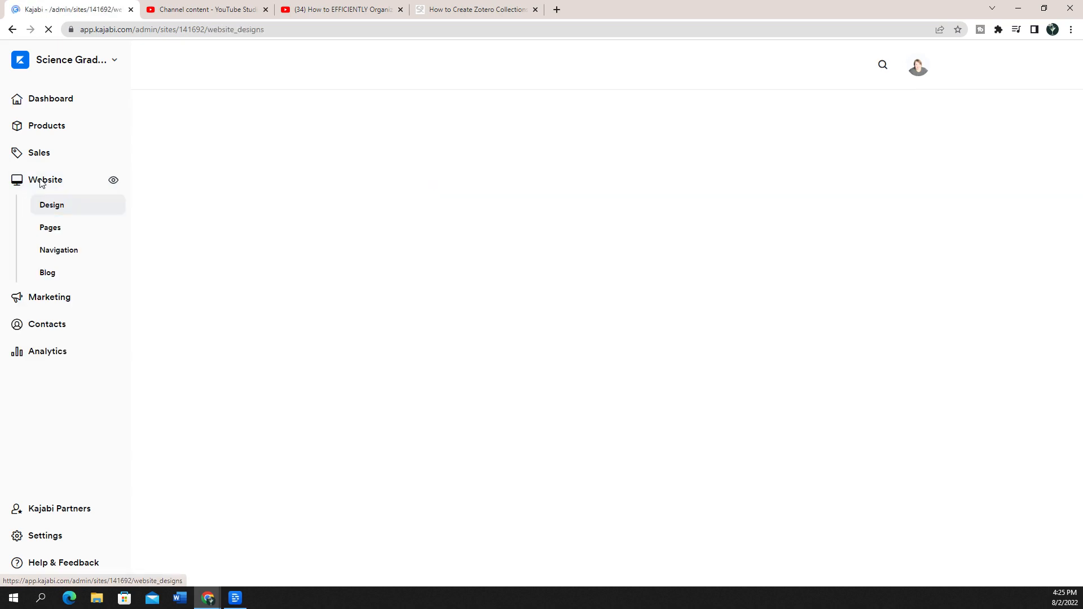
click(47, 272)
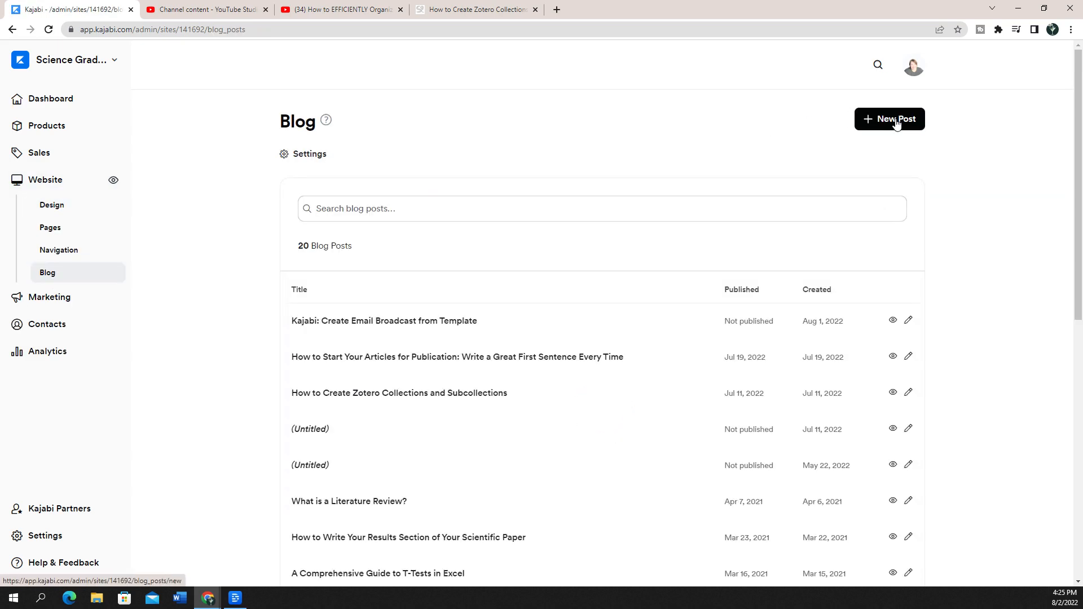
click(890, 119)
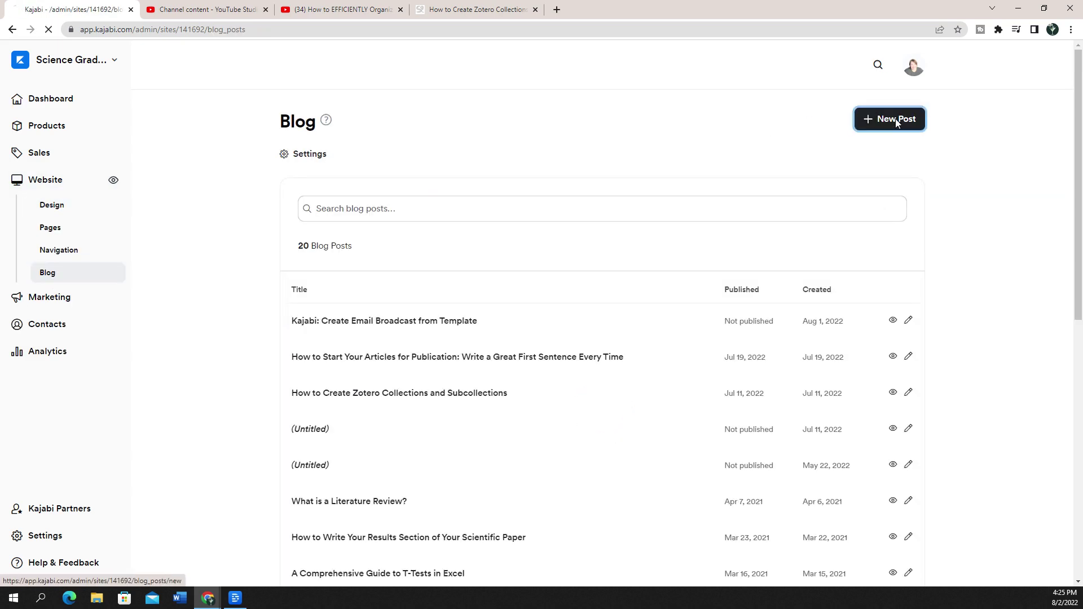
click(889, 118)
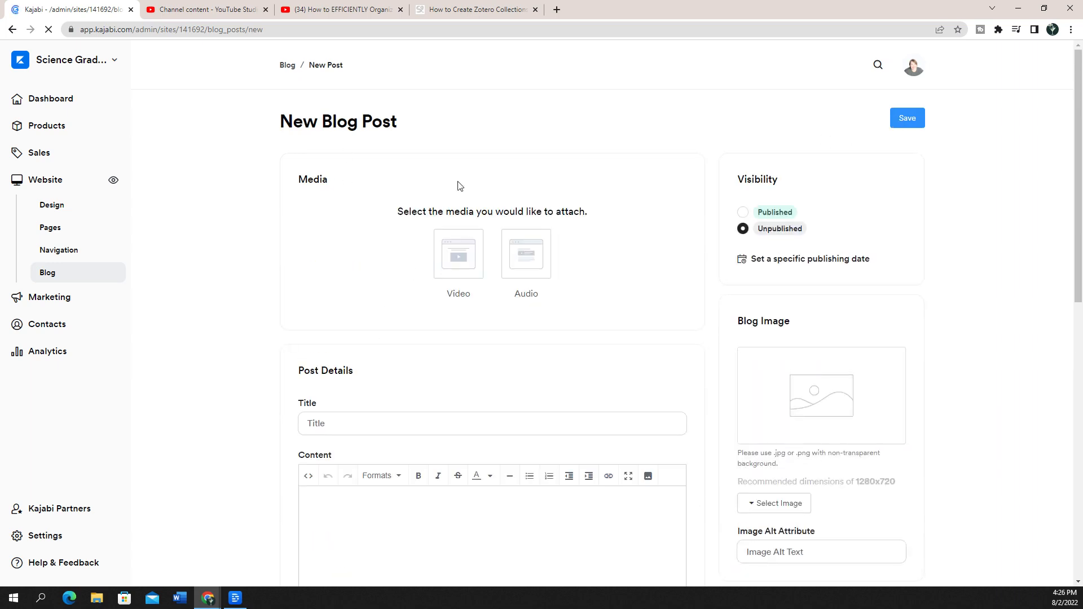
scroll(down, 3)
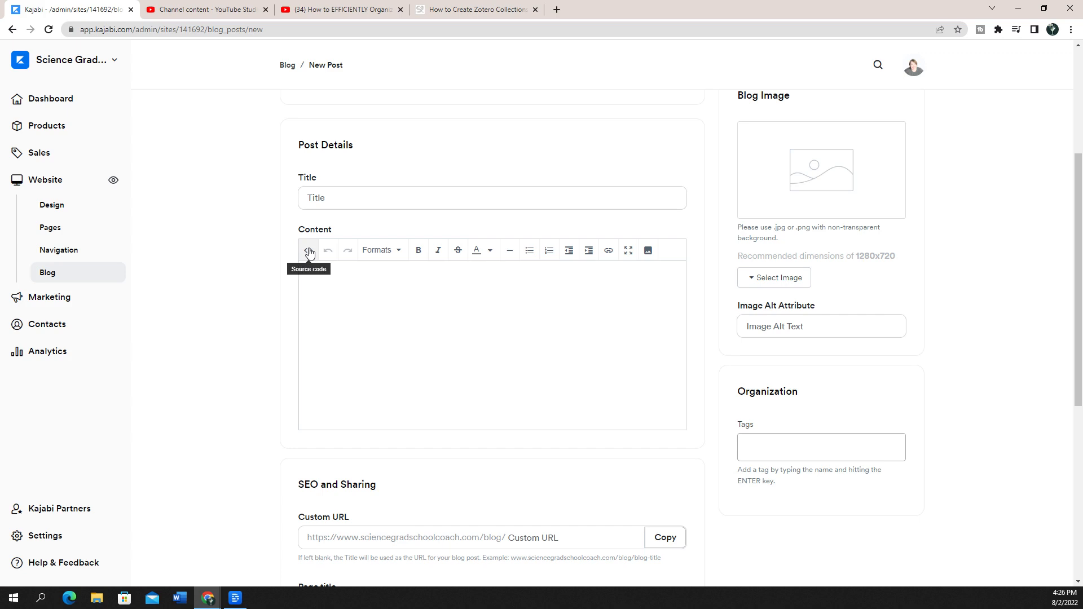
Step: Paste the YouTube iframe code into the post content's HTML source and apply it
click(308, 250)
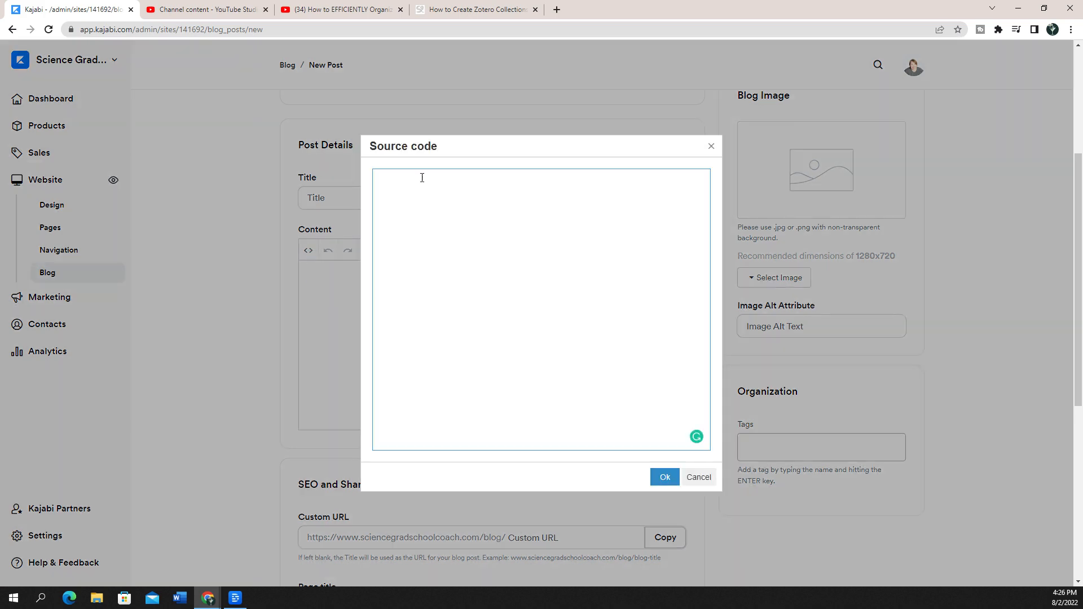
right_click(422, 179)
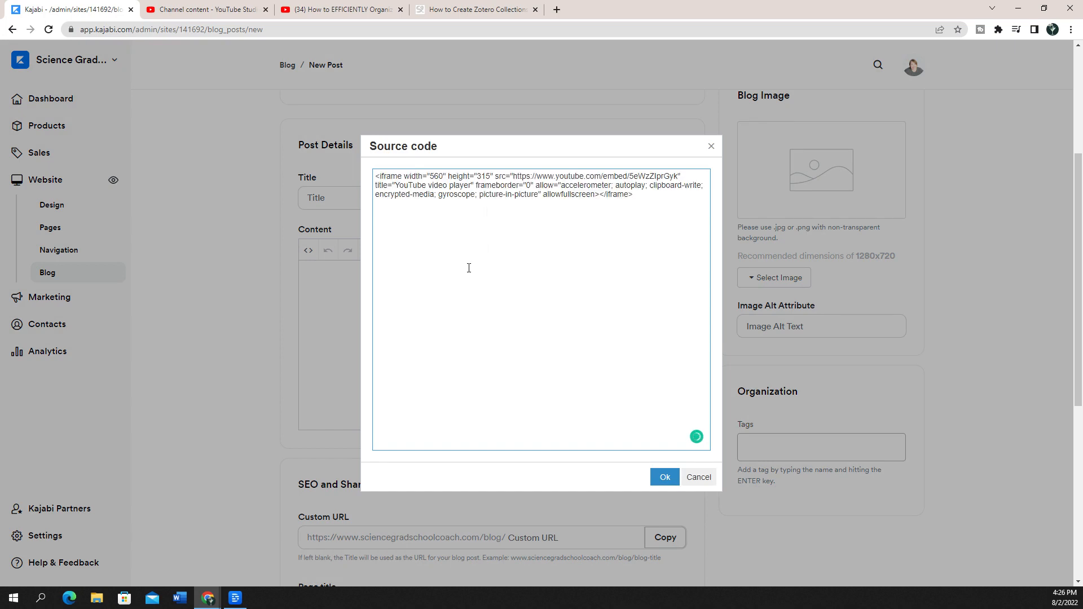
click(665, 476)
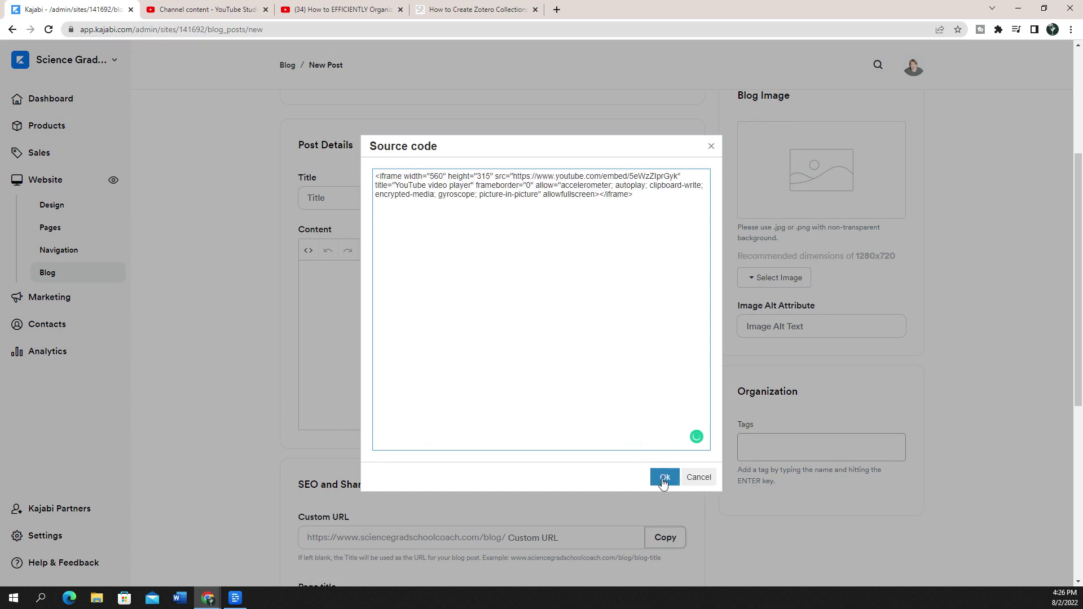
click(665, 477)
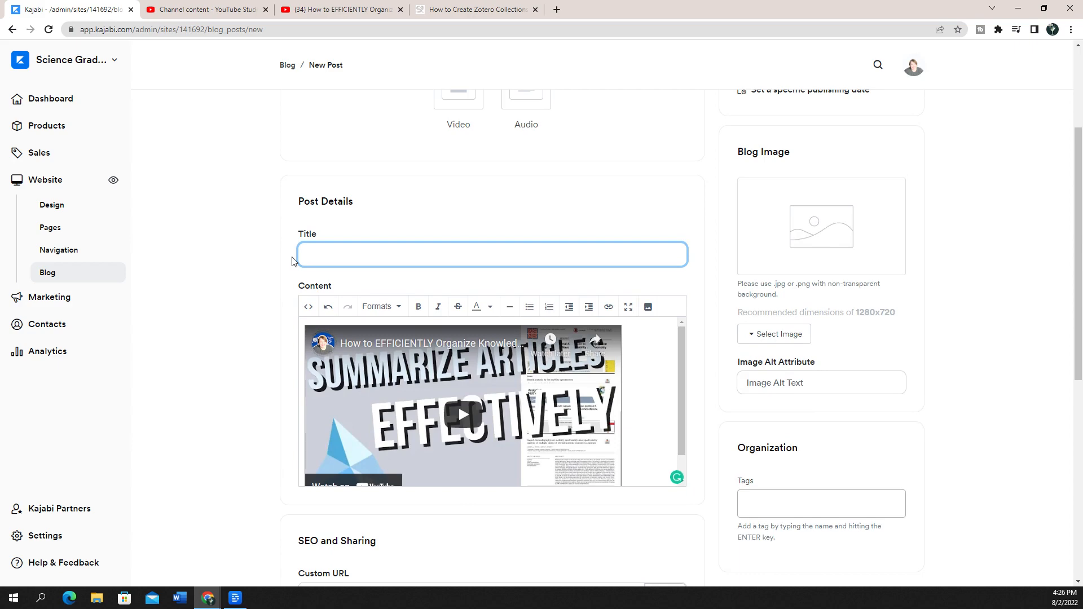
Step: Title the post 'Summarizing Articles', save it, and play then pause its video on the live blog
text(Summarizing Articles)
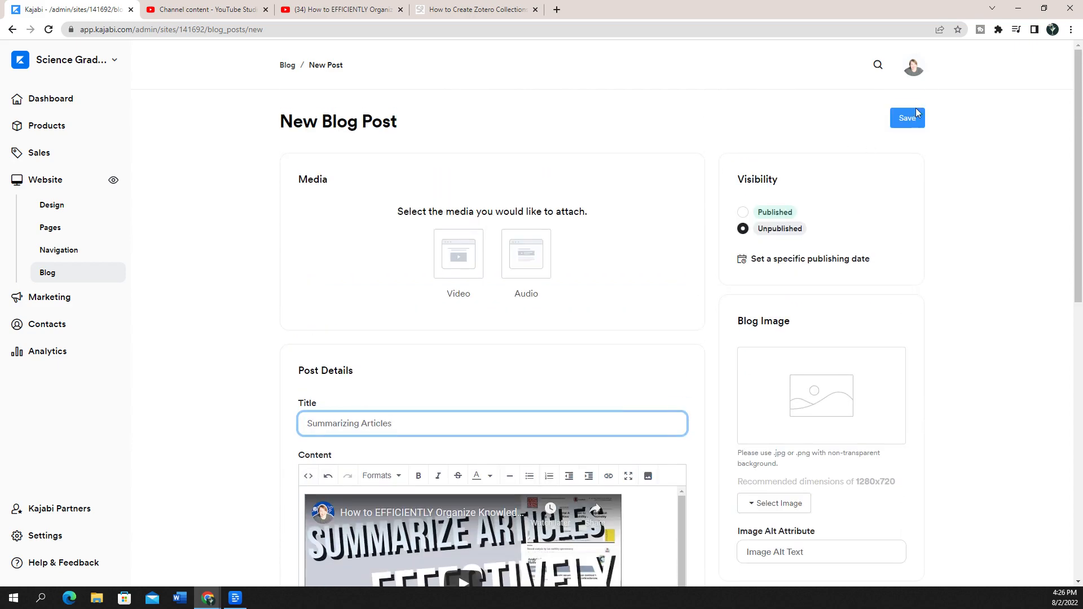
click(907, 118)
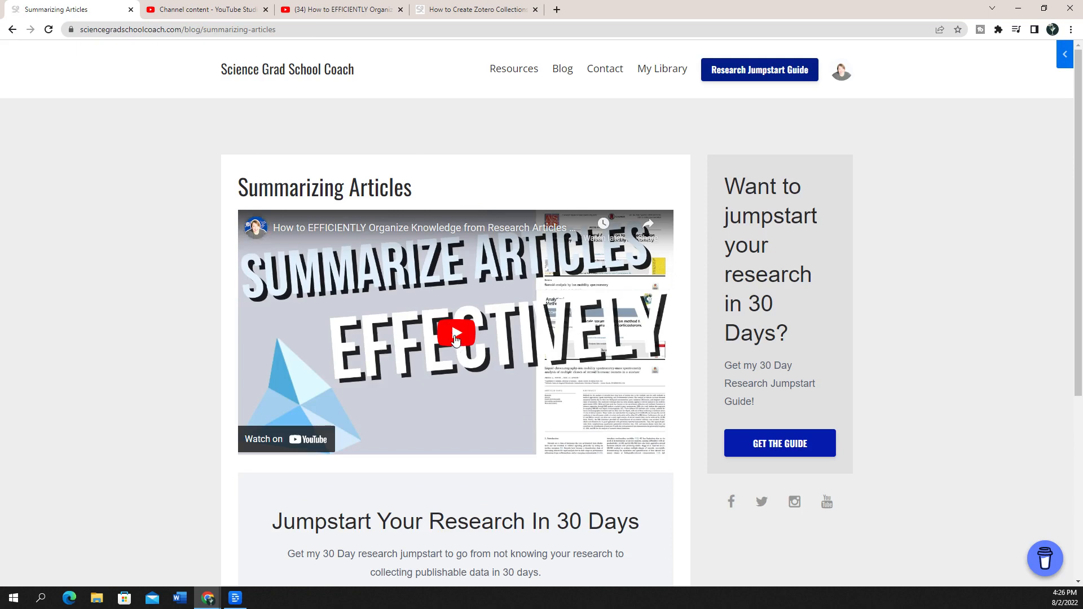
click(456, 334)
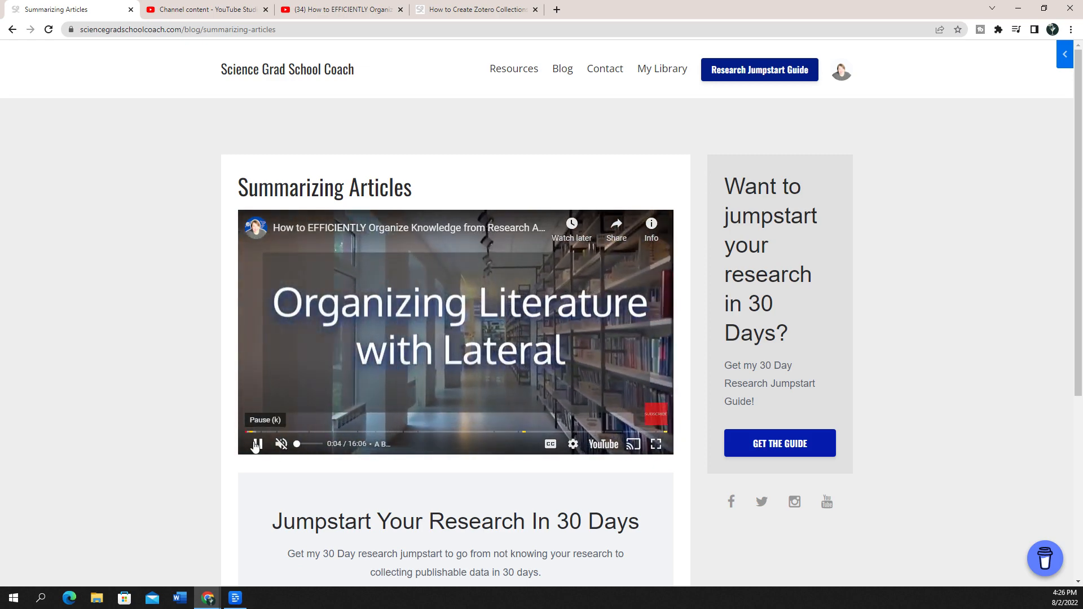
click(256, 445)
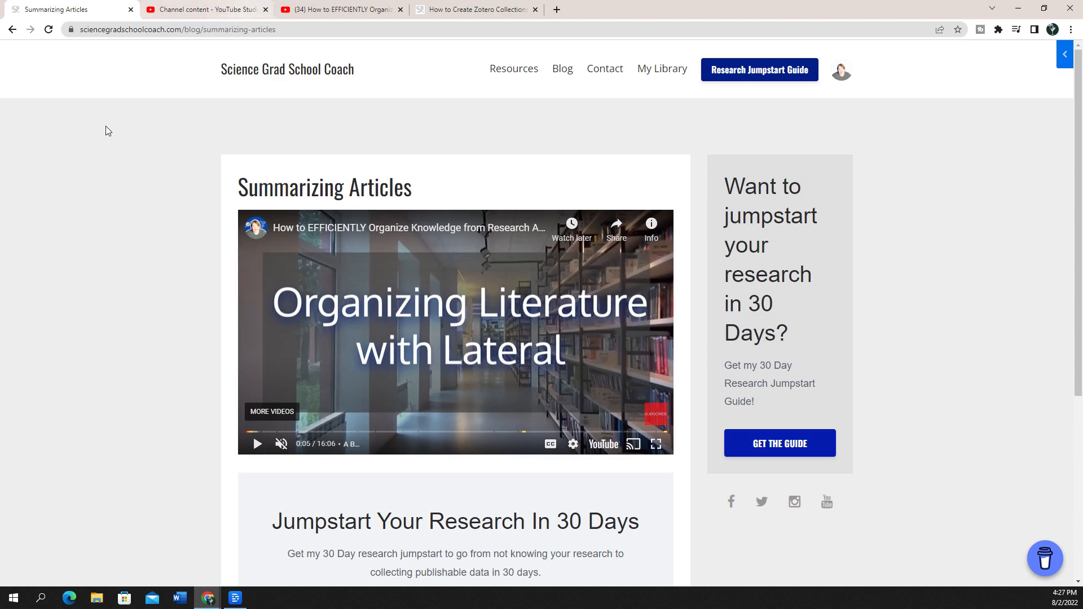
mouse_move(12, 33)
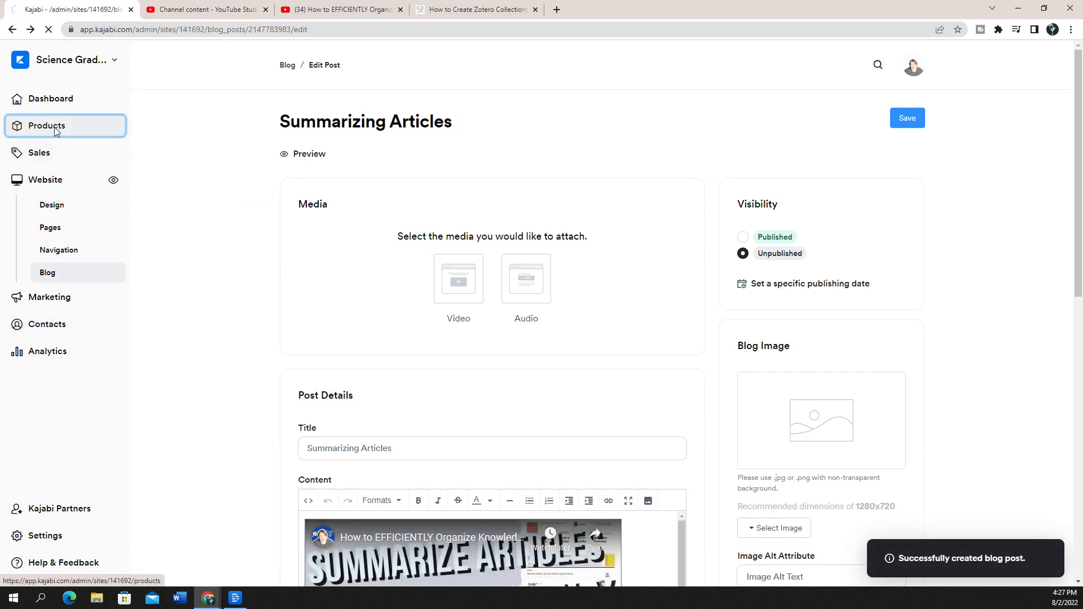
Step: In Plan Your Dissertation, create a lesson named 'Test' in the Introduction module
click(46, 126)
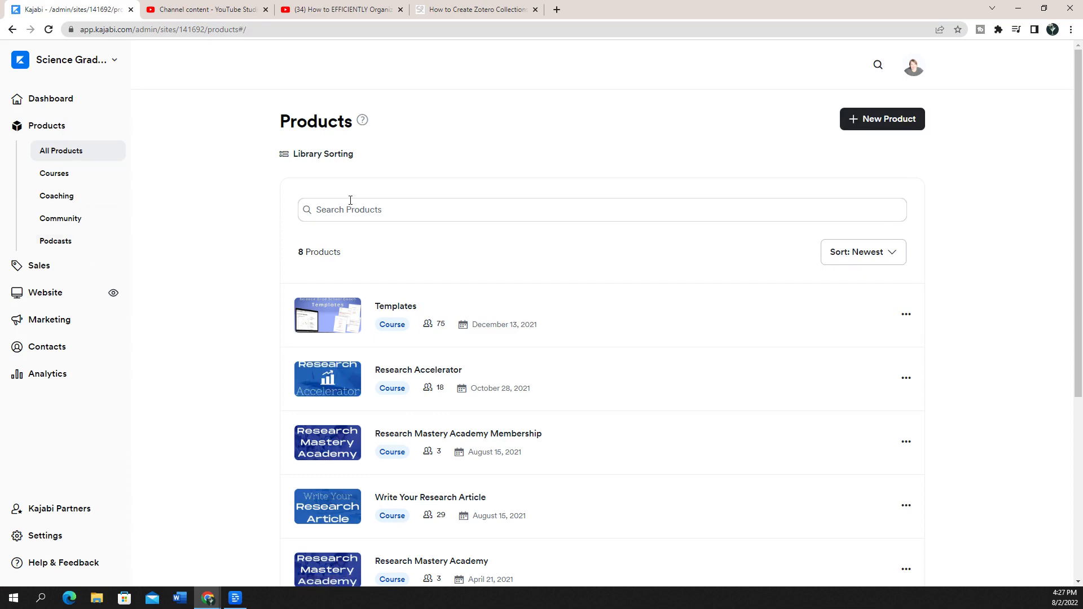
scroll(down, 3)
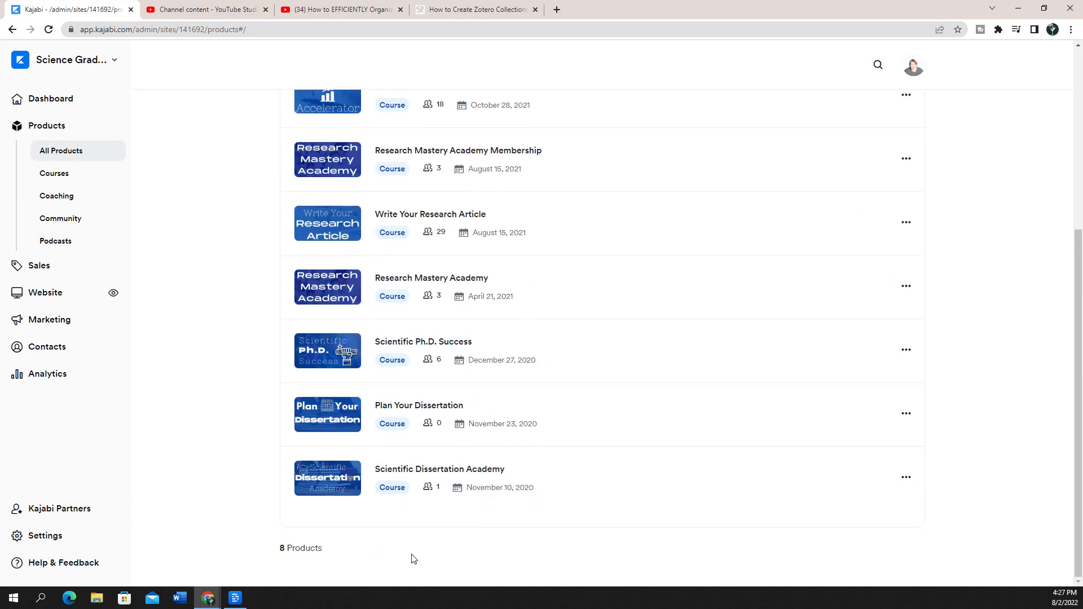
click(419, 405)
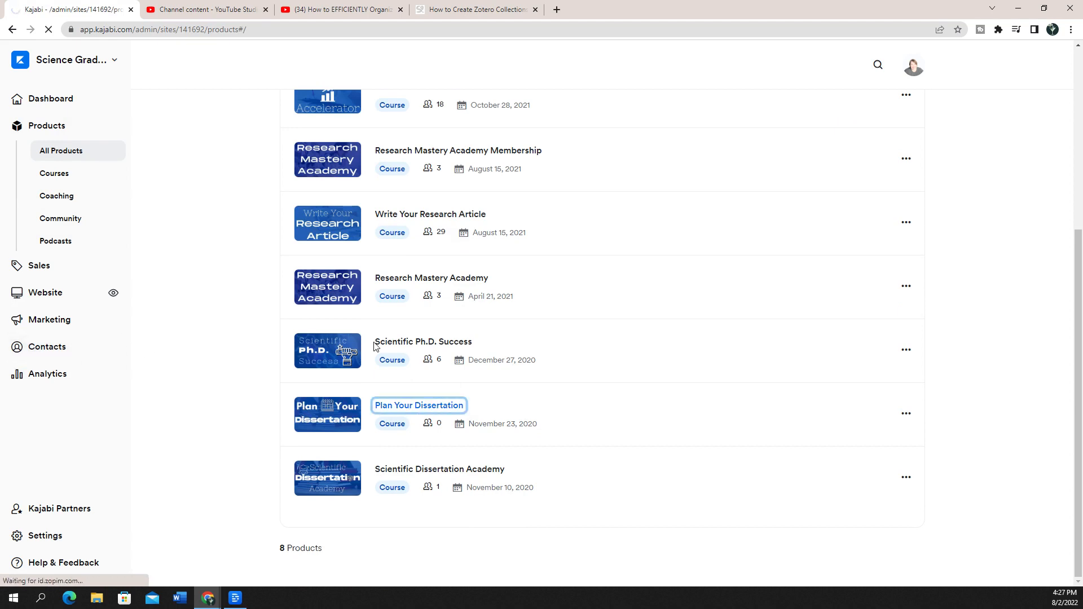
click(418, 405)
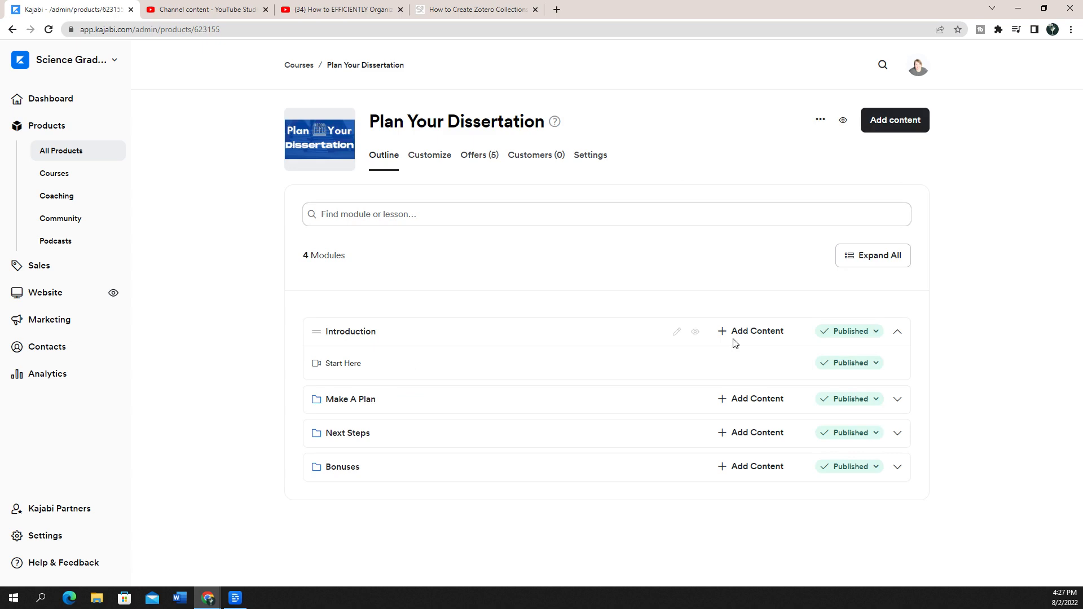
click(758, 332)
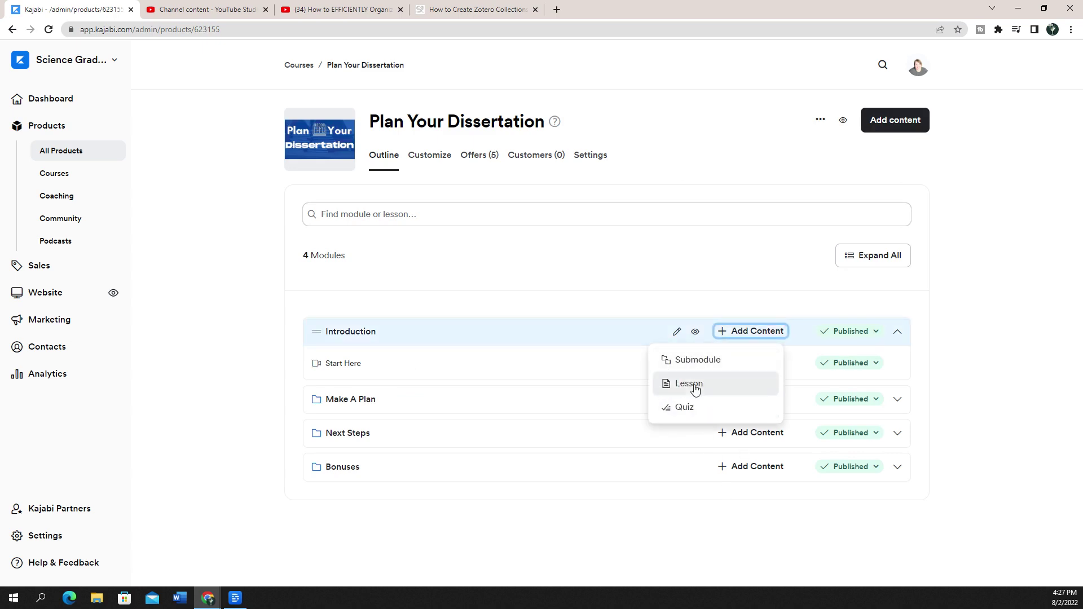
click(688, 384)
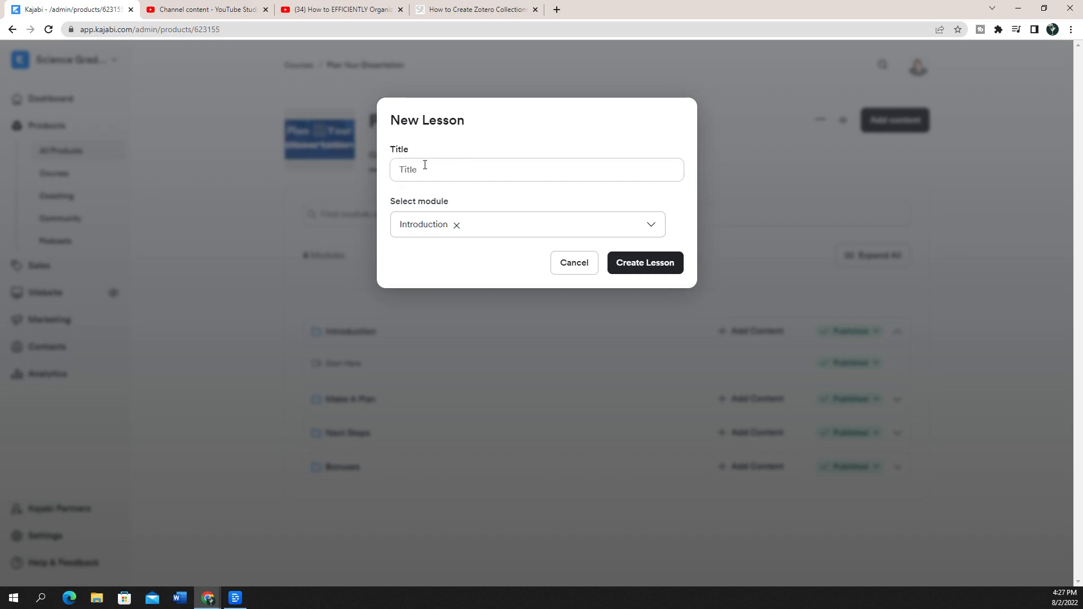
text(Test)
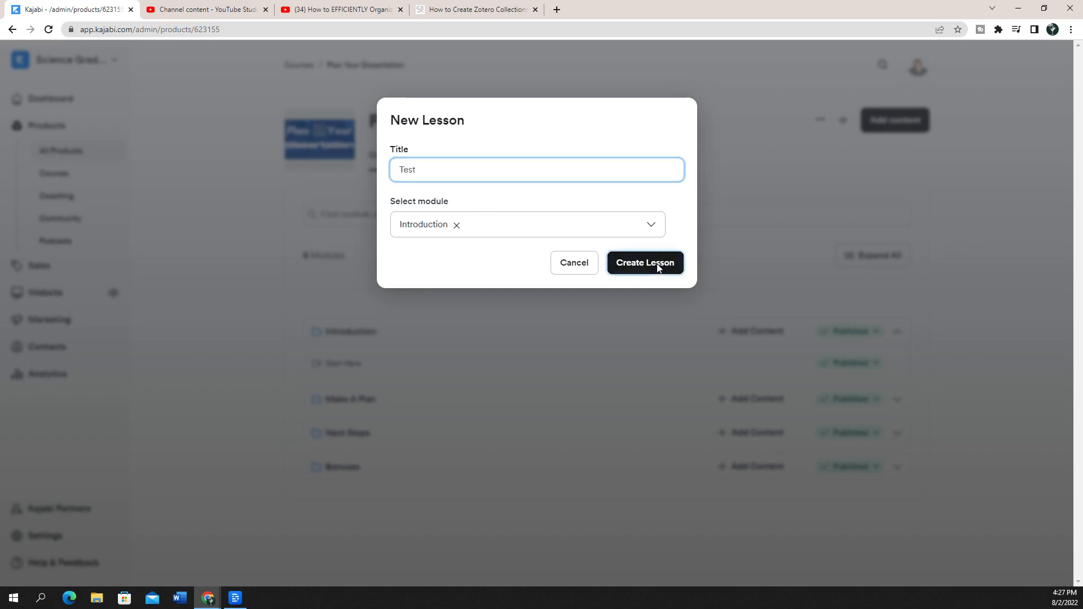
click(644, 262)
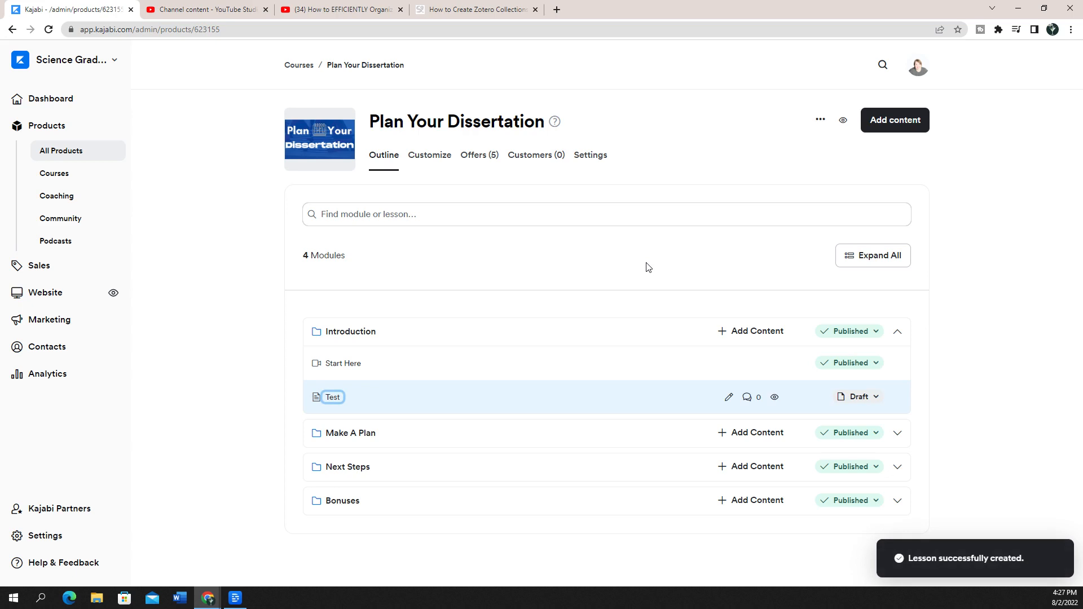
Step: Paste the Lateral.ai iframe code into the Test lesson's HTML source and apply it
click(331, 398)
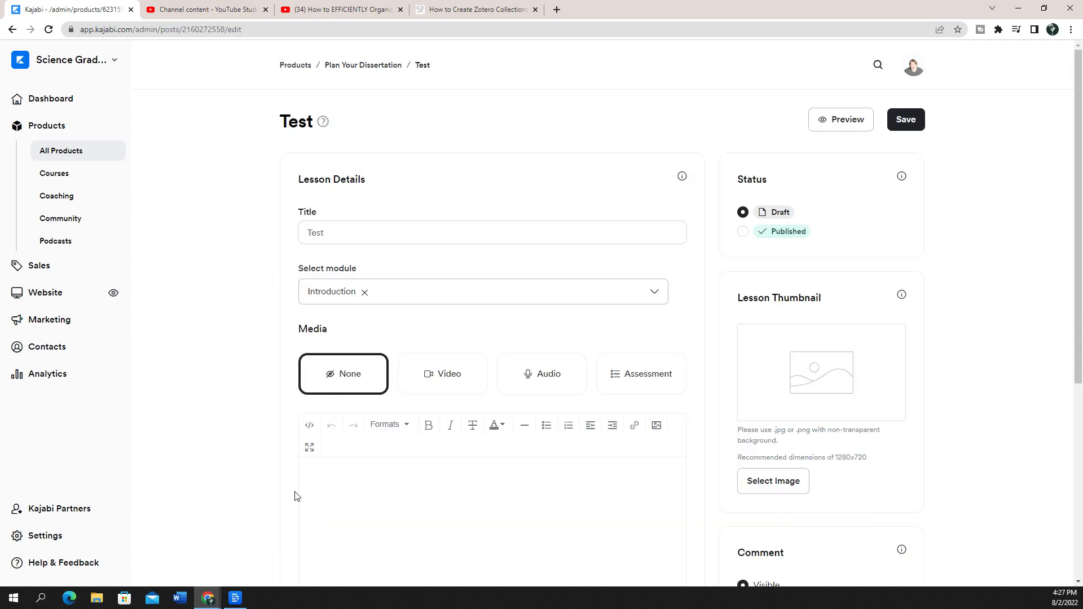
scroll(down, 3)
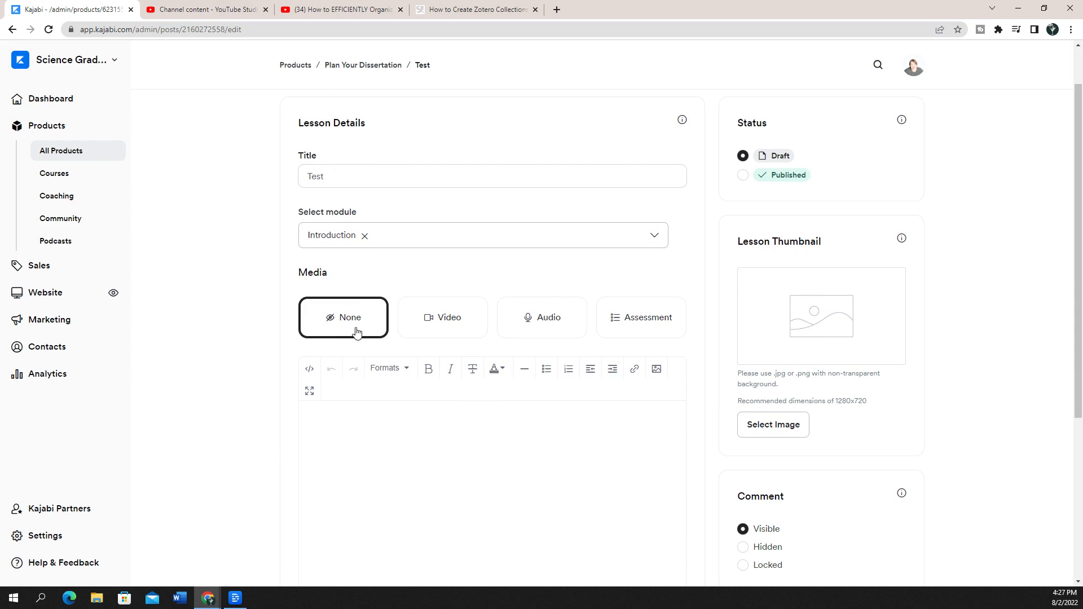
mouse_move(220, 318)
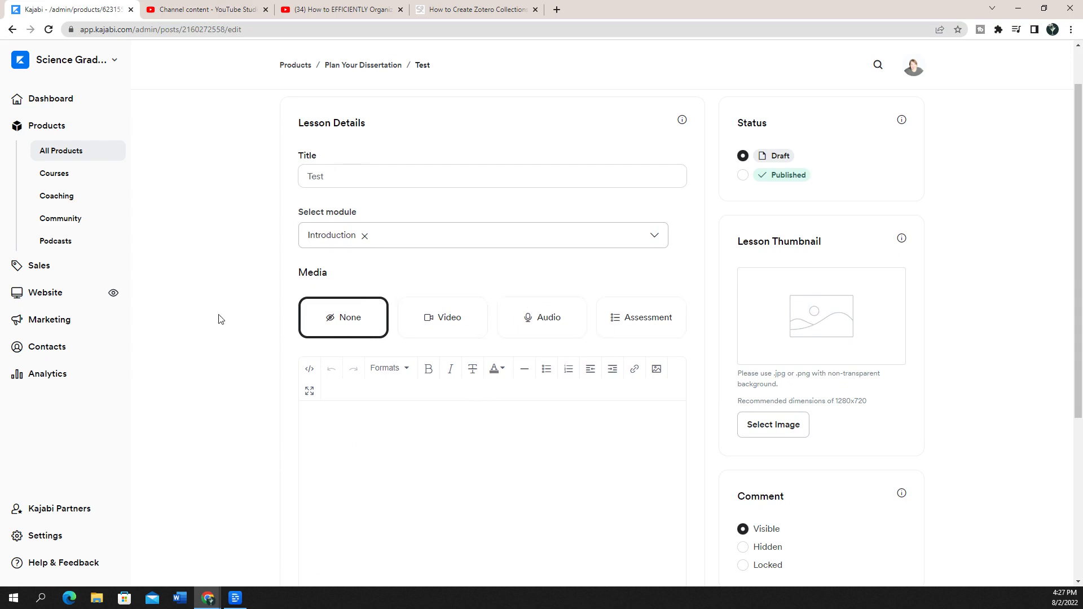
scroll(down, 3)
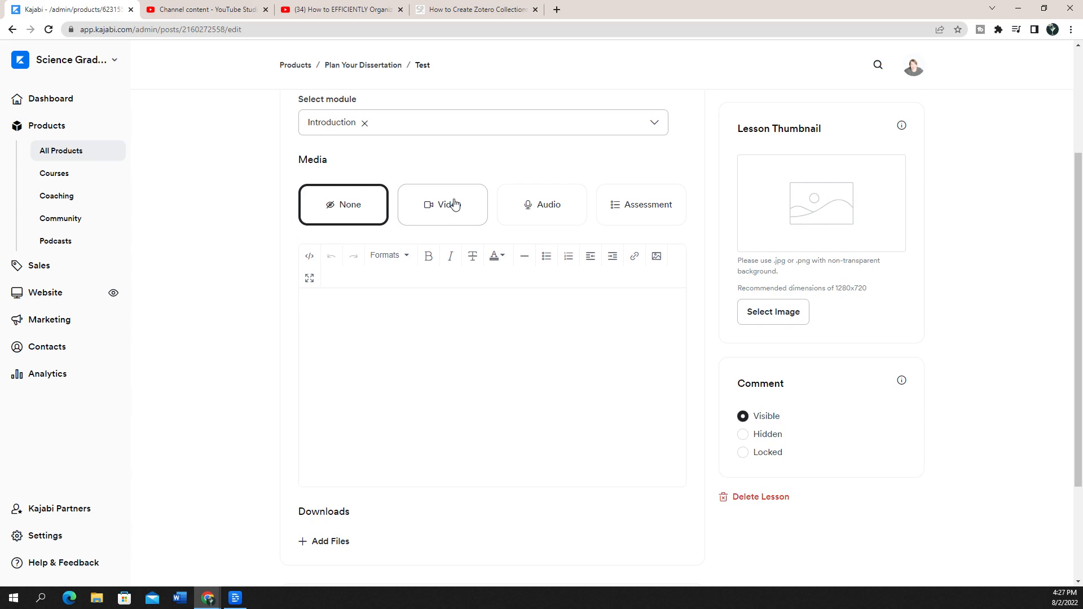
mouse_move(321, 248)
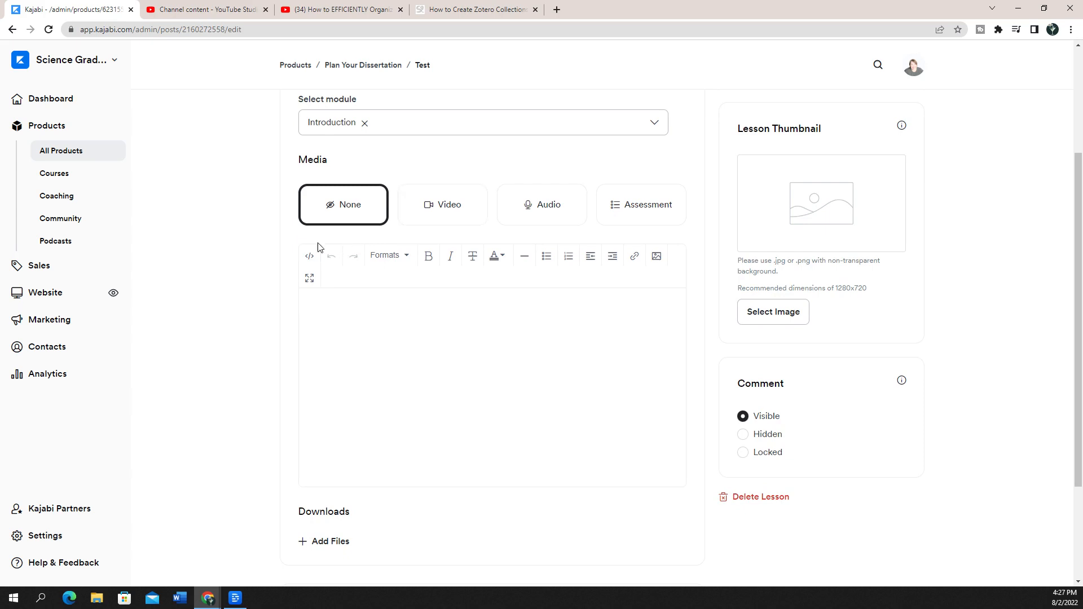
click(309, 255)
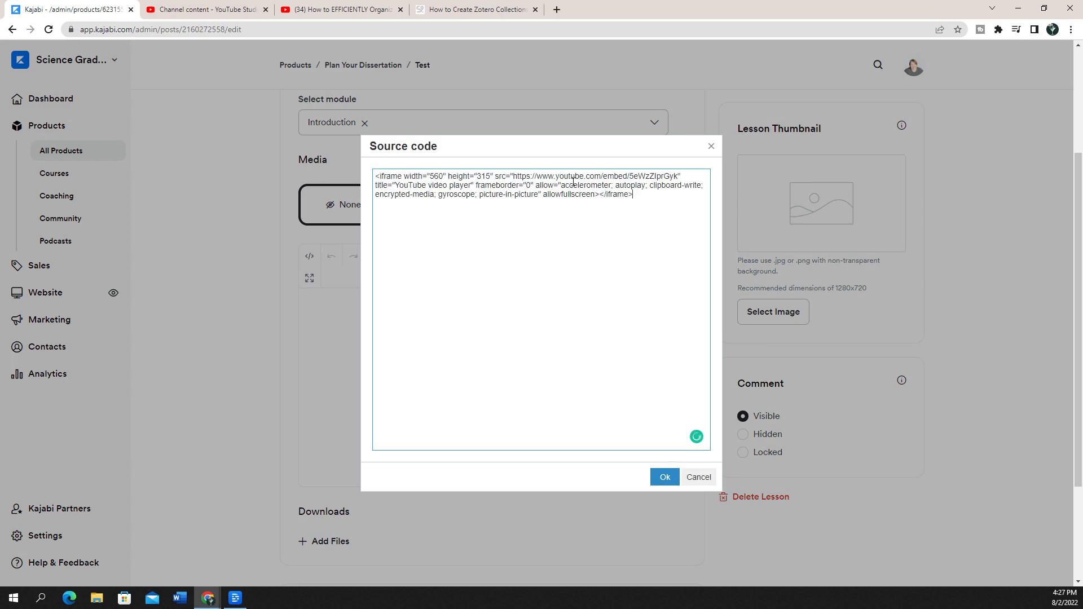
click(665, 477)
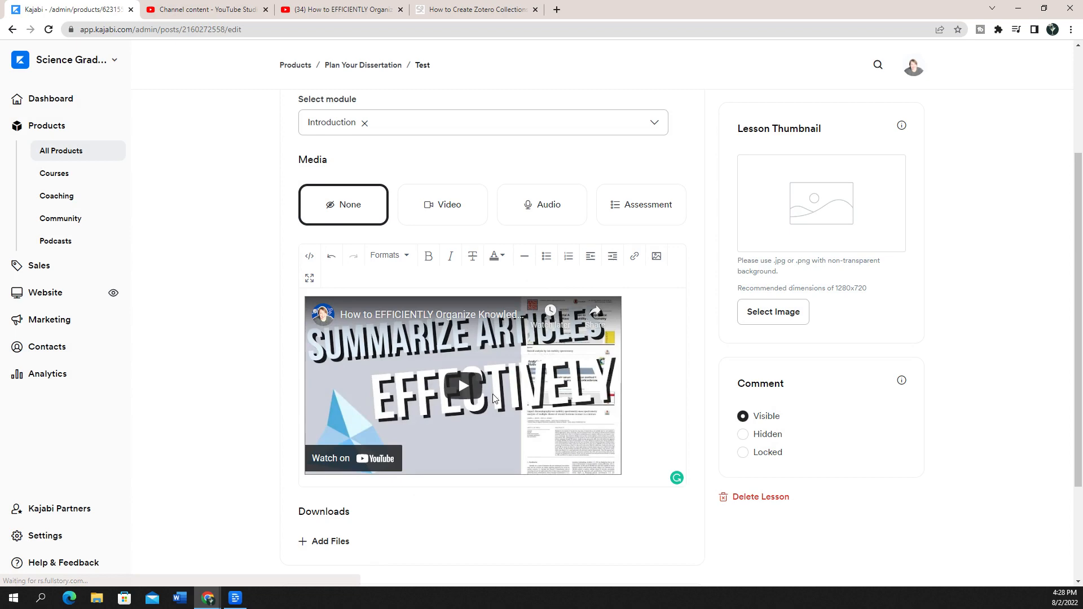
scroll(up, 3)
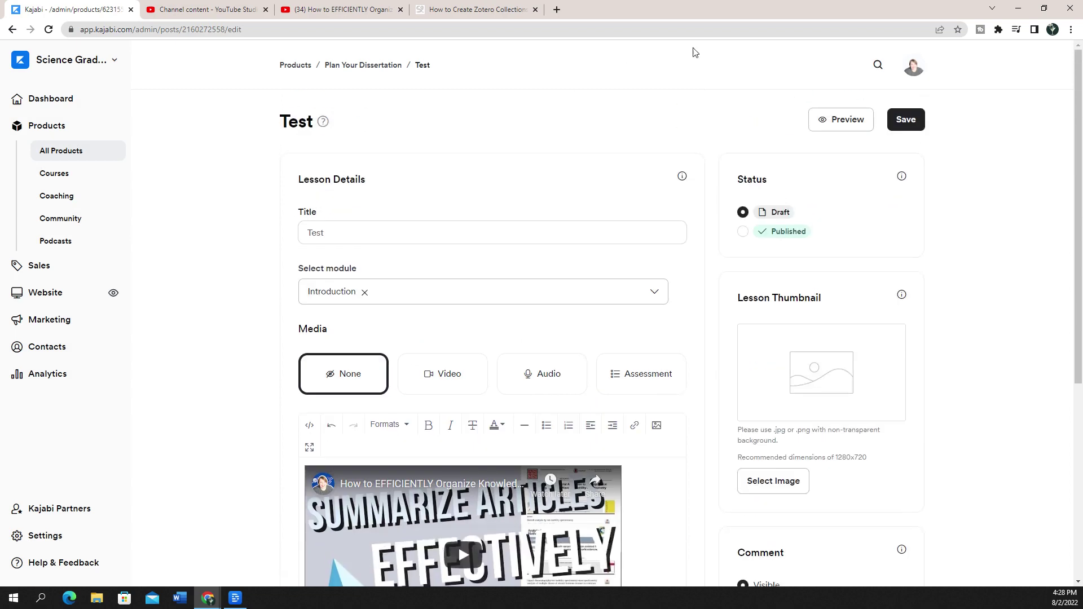
mouse_move(915, 120)
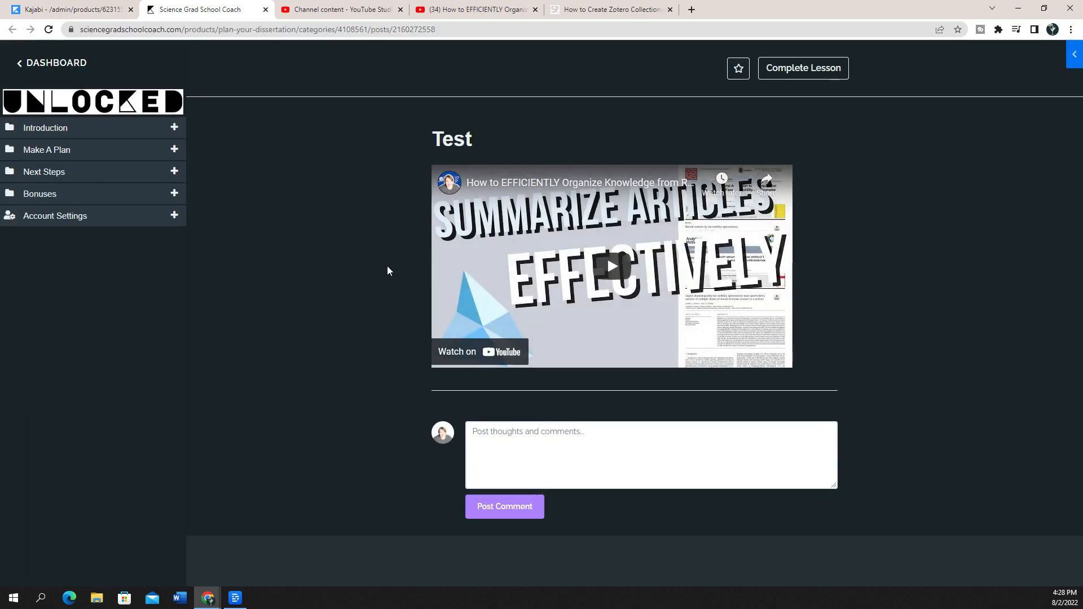
mouse_move(622, 277)
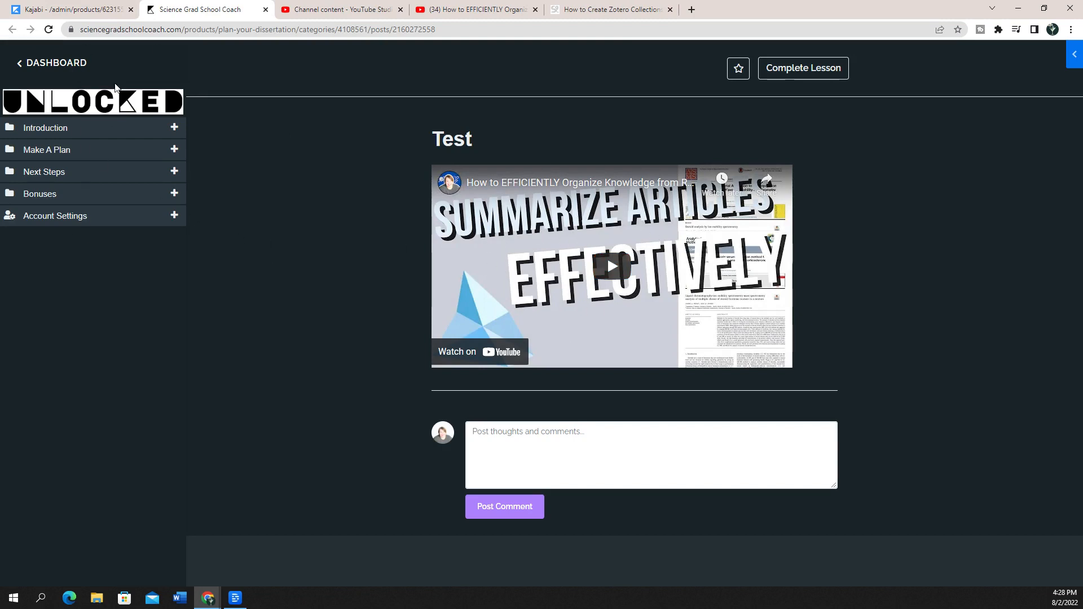
mouse_move(113, 221)
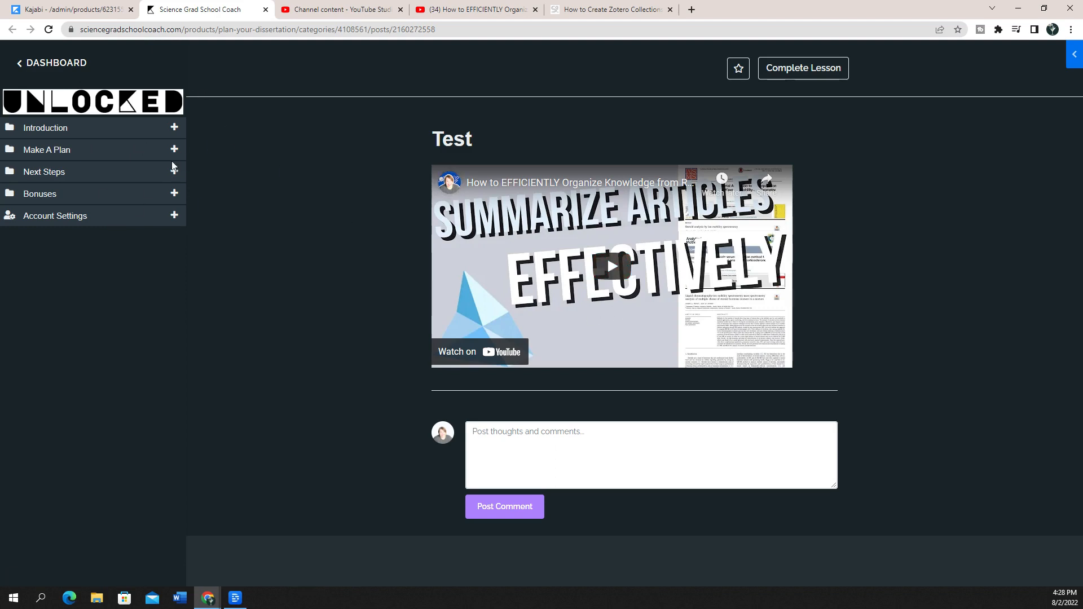
Step: Play and pause the embedded video in the student preview of the Test lesson
click(612, 266)
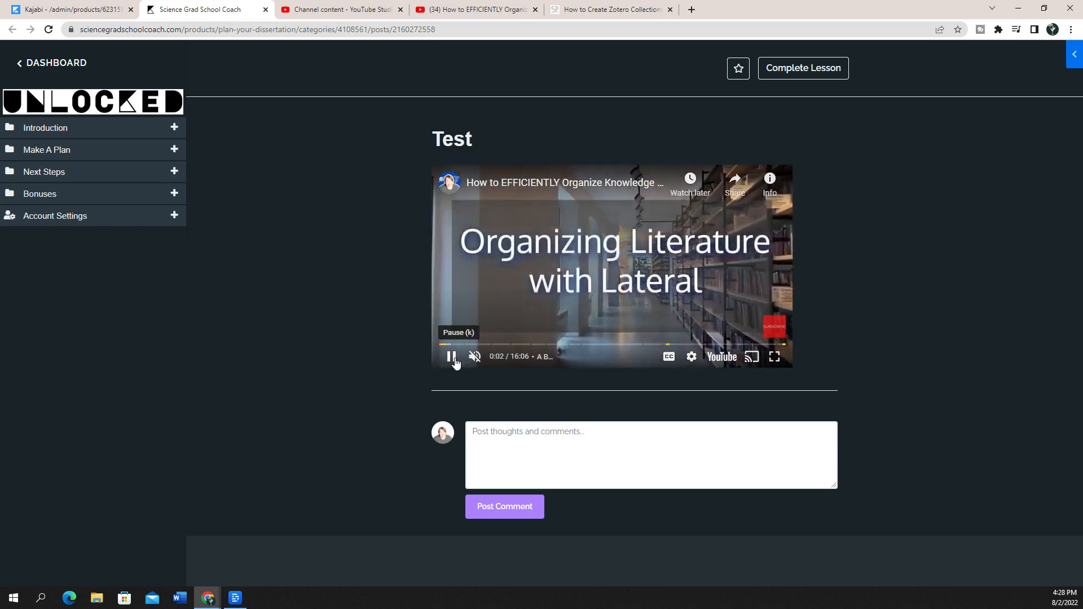
click(451, 357)
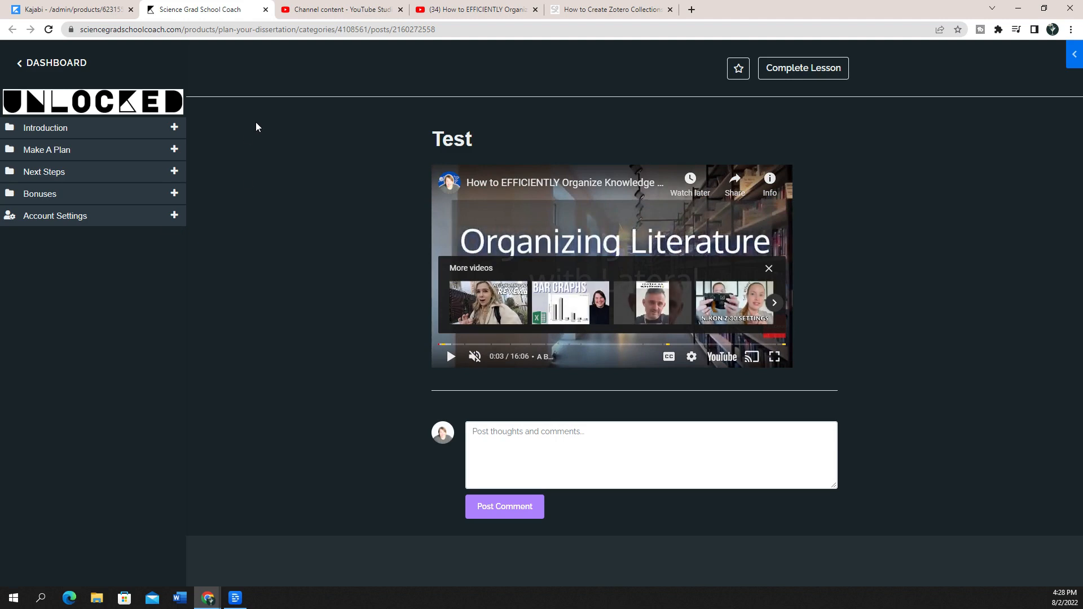
mouse_move(373, 314)
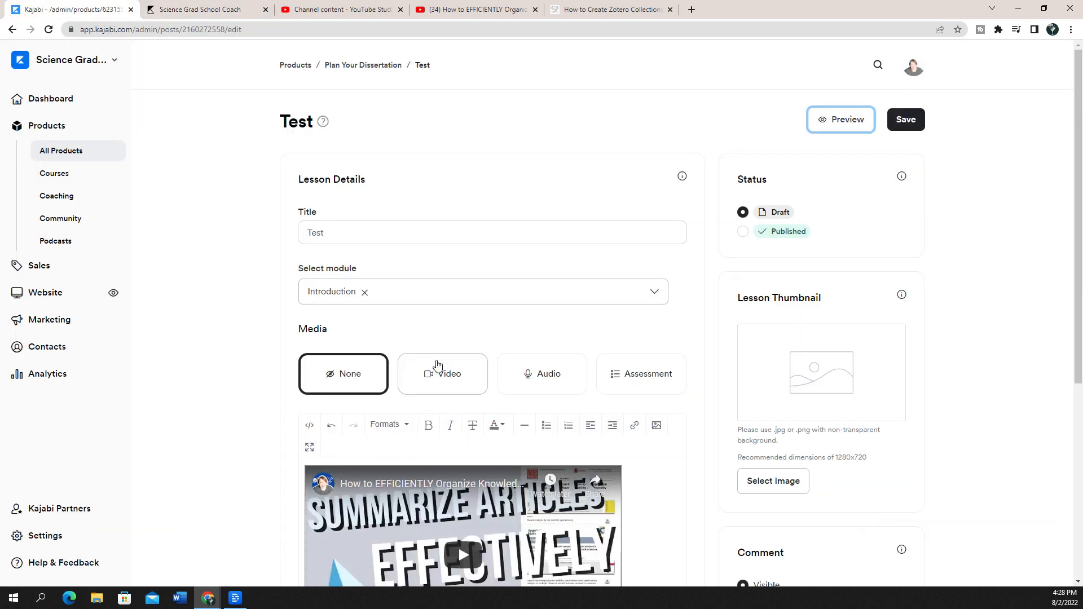
Step: Type 'This is me talking about something' below the video, then switch to YouTube Studio content
scroll(down, 3)
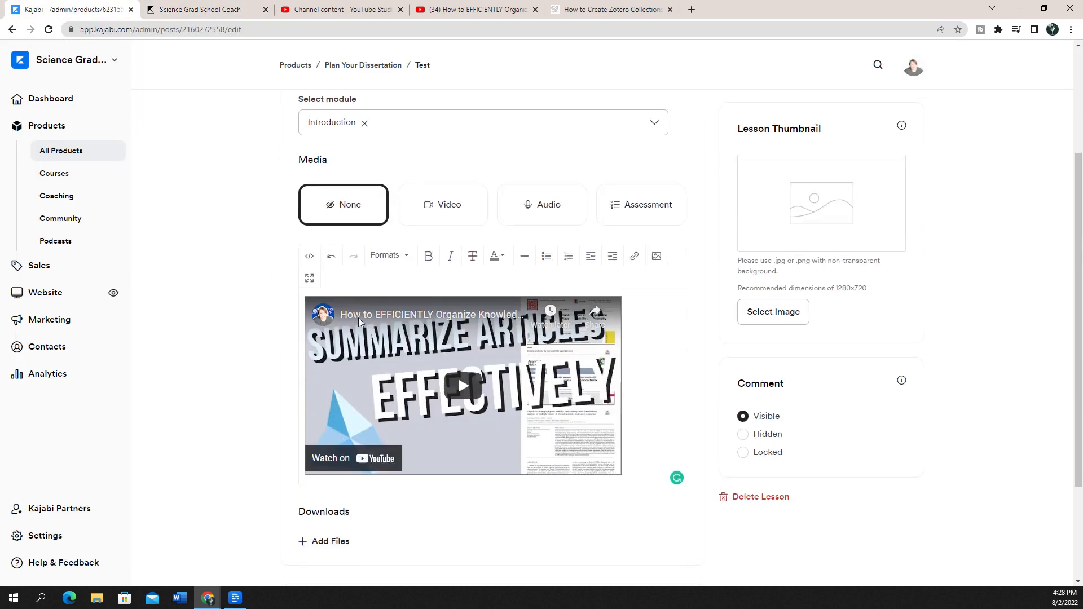
mouse_move(547, 203)
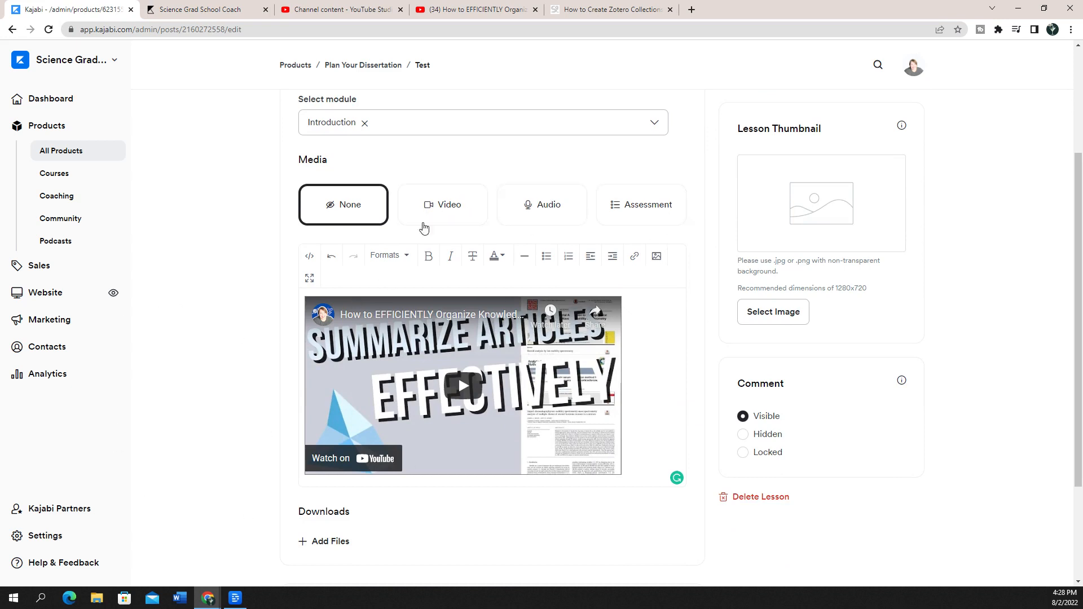
mouse_move(298, 260)
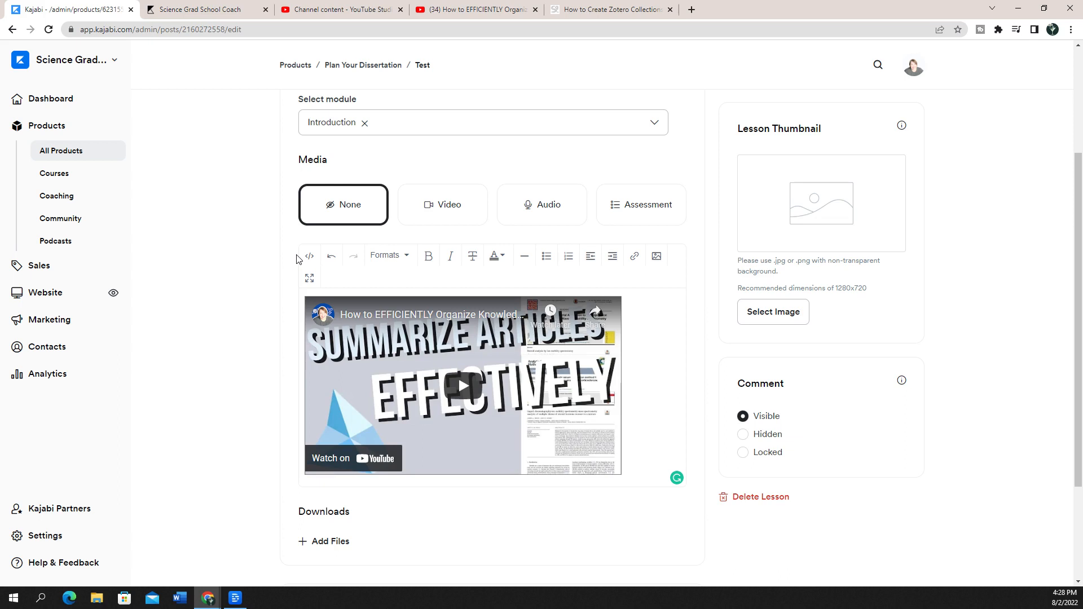
mouse_move(517, 304)
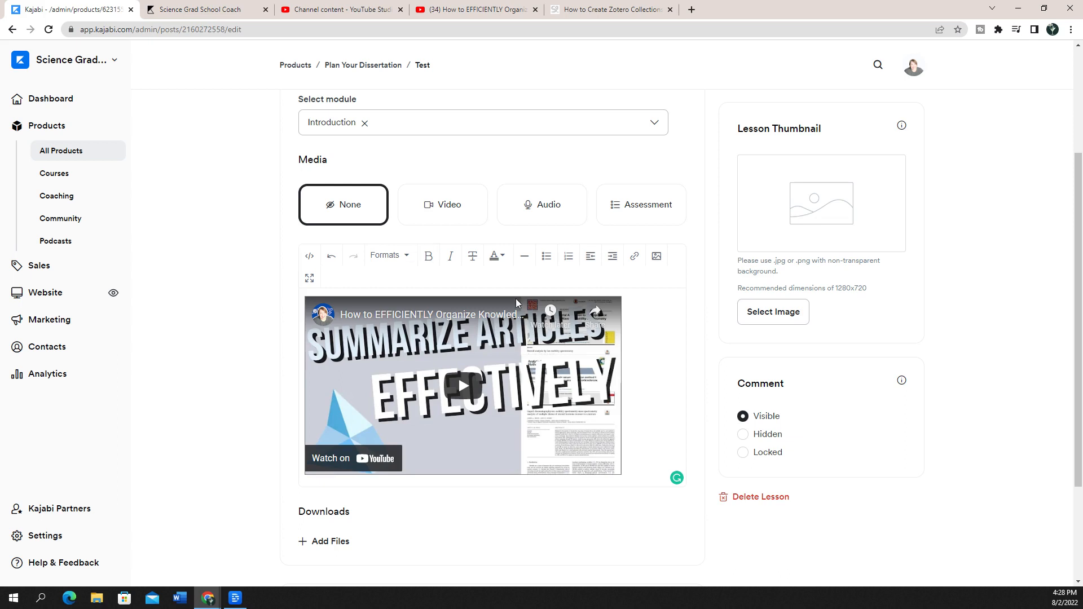
scroll(down, 3)
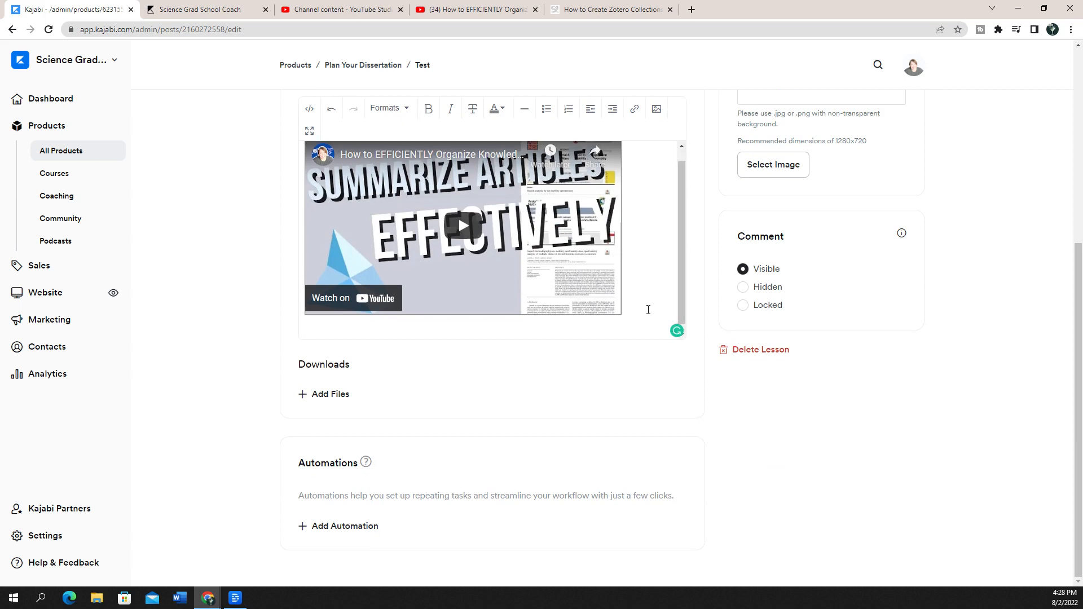
text(h)
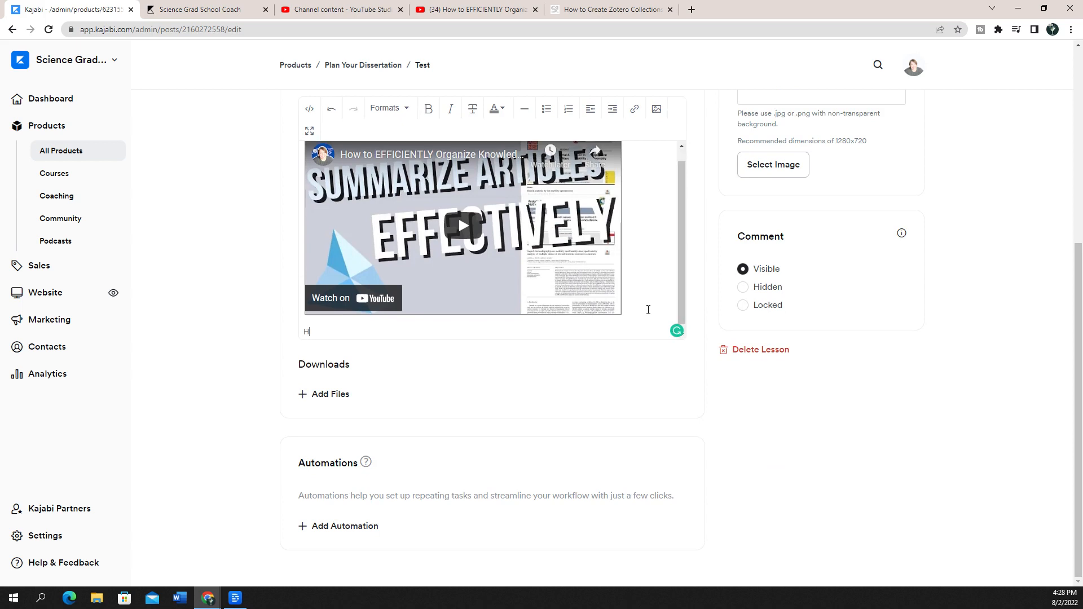
text(This is me)
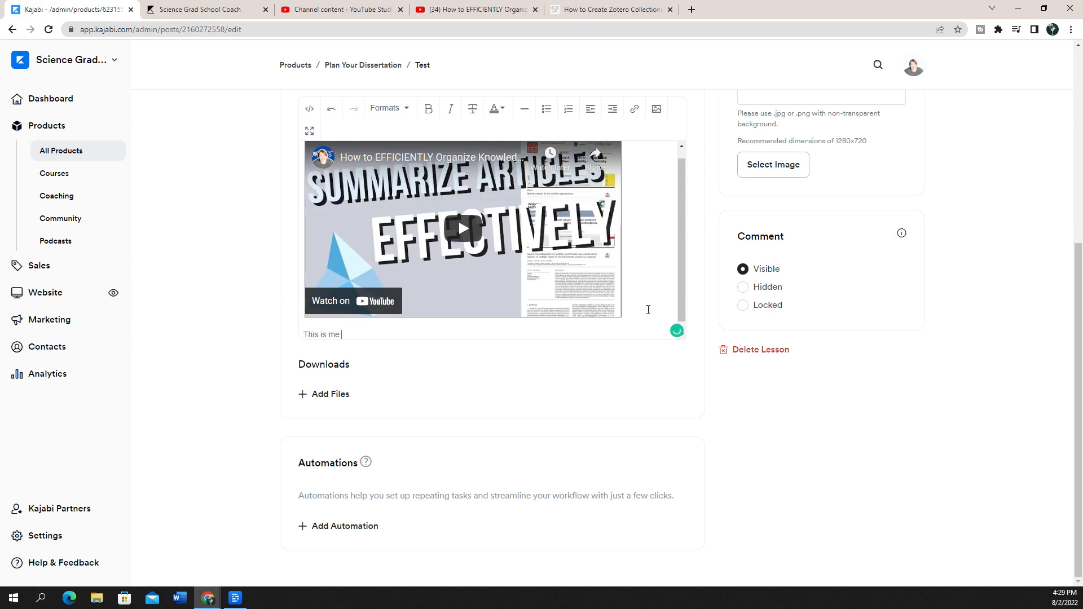
text(talking about s)
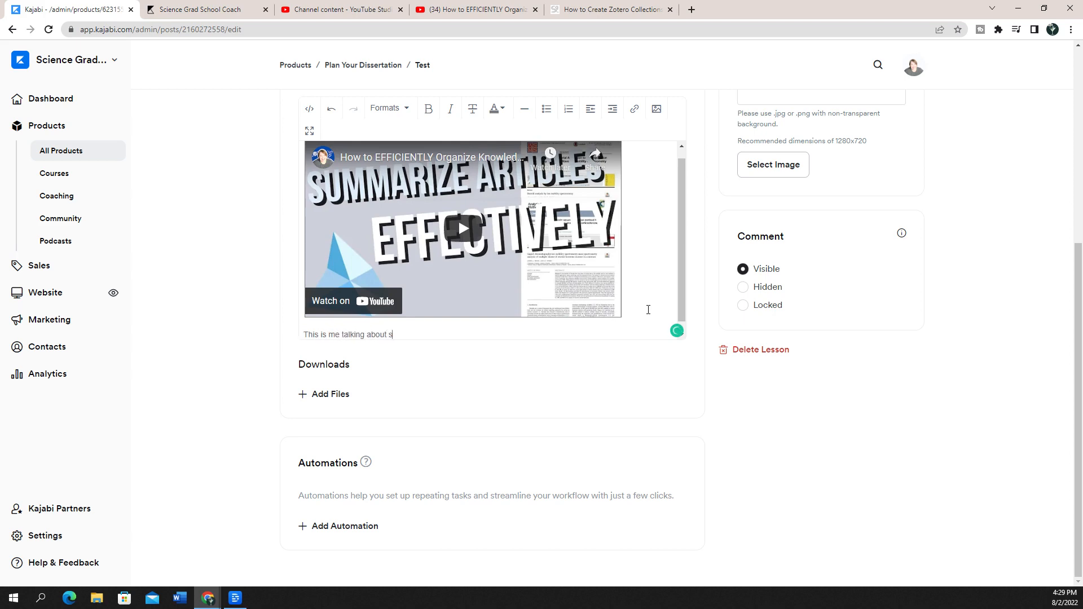
text(omething)
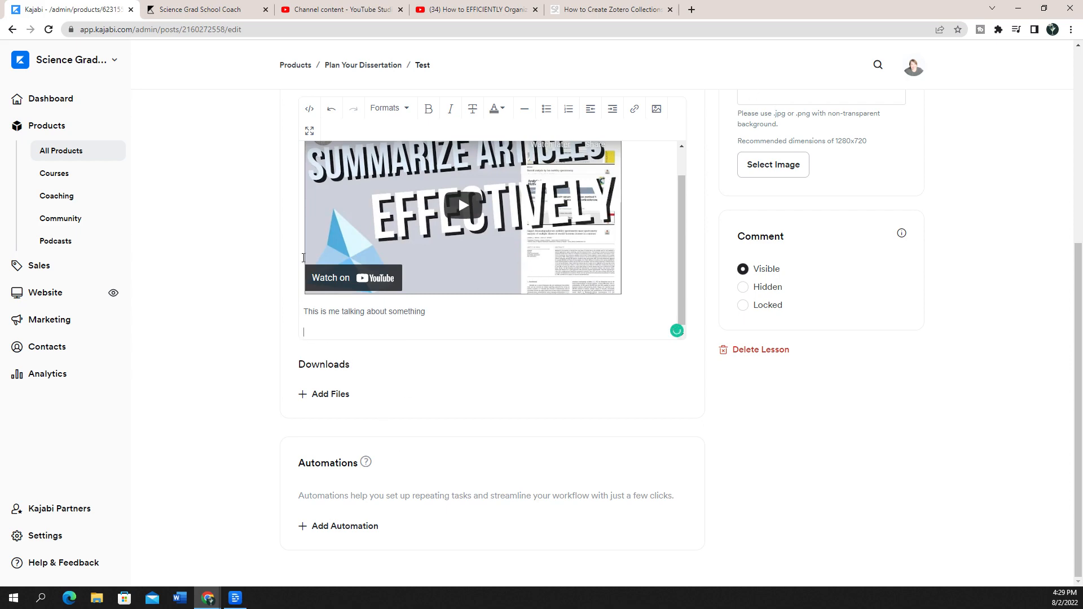
click(338, 9)
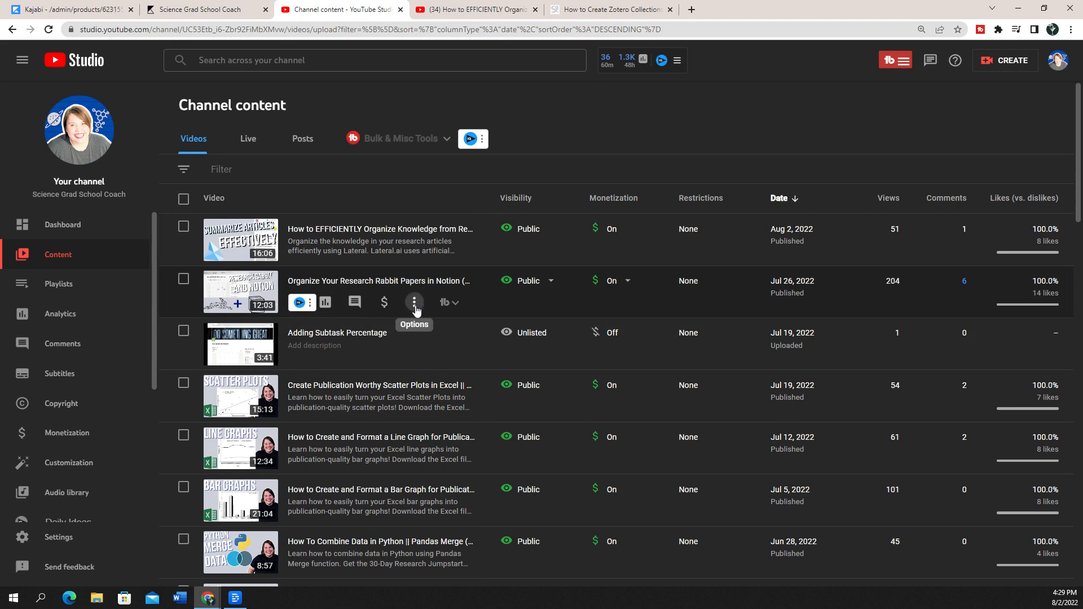
Step: View the Research Rabbit in Notion video on YouTube and bring up its embed code
click(414, 303)
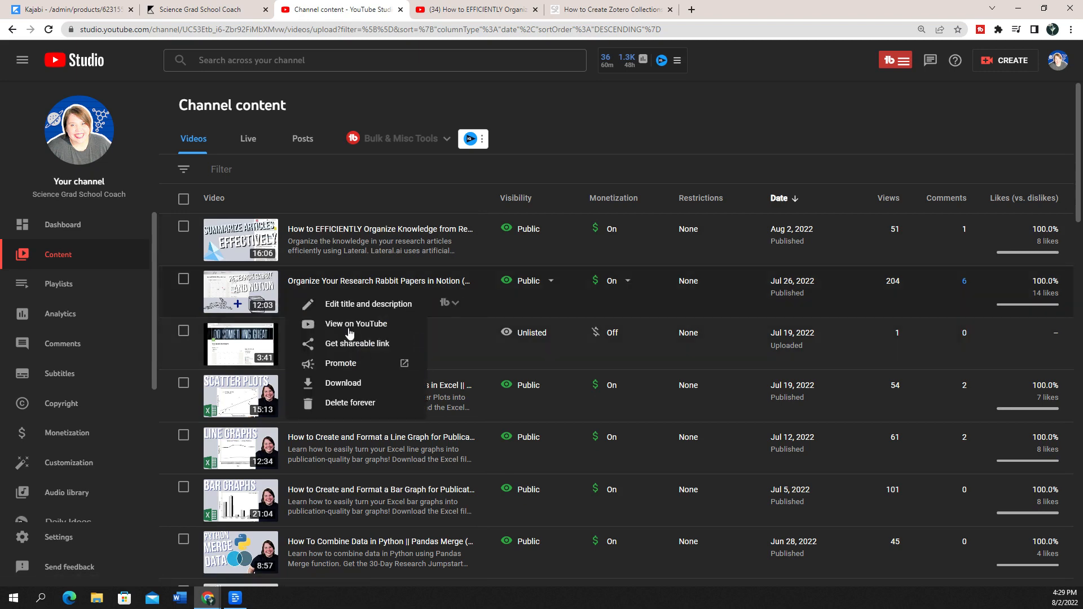
mouse_move(341, 310)
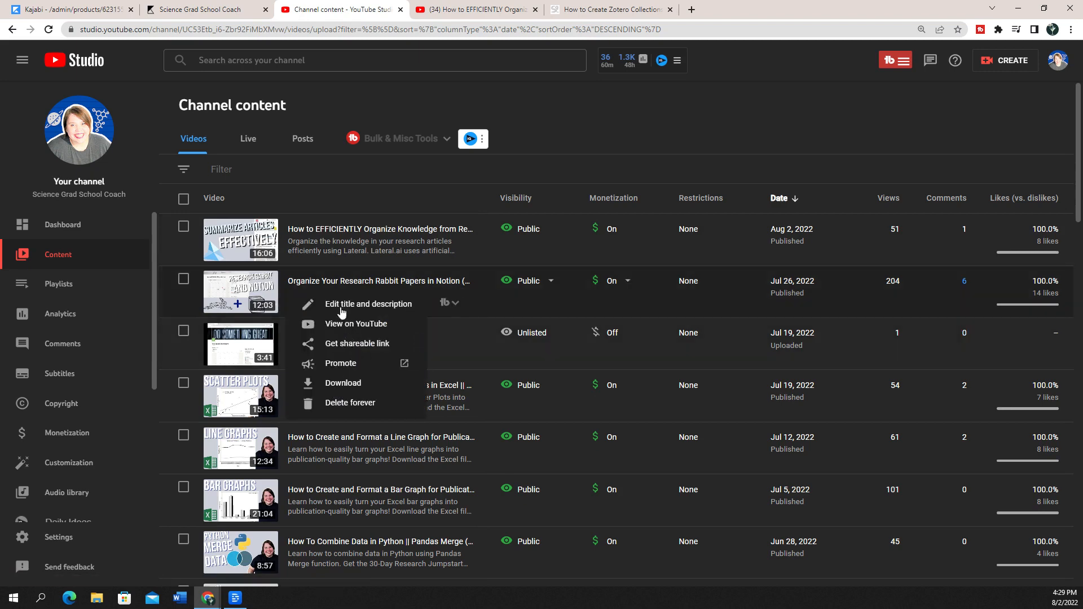
click(357, 323)
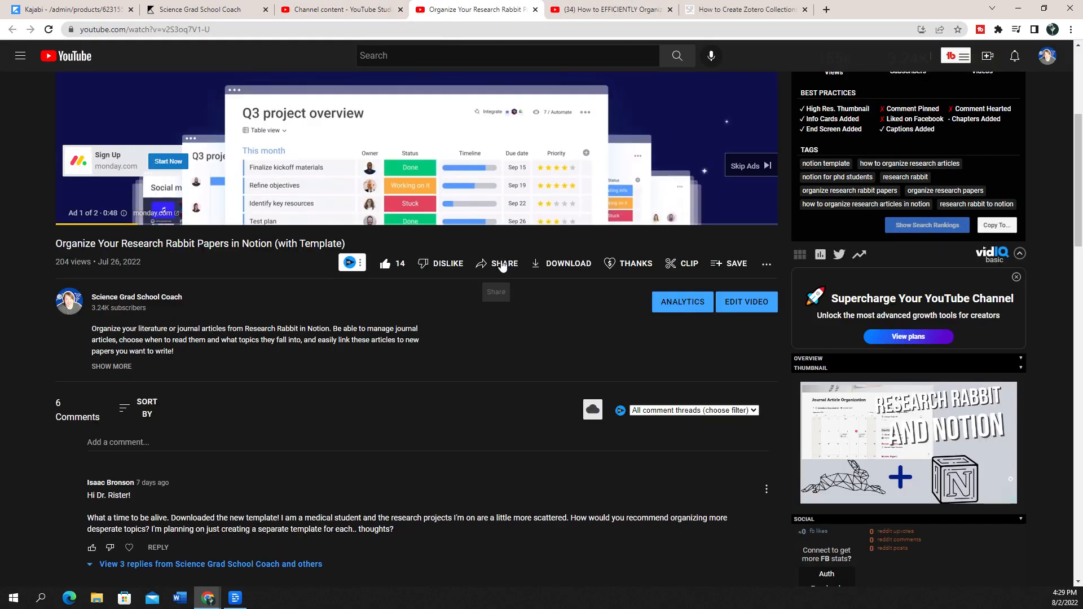
click(504, 264)
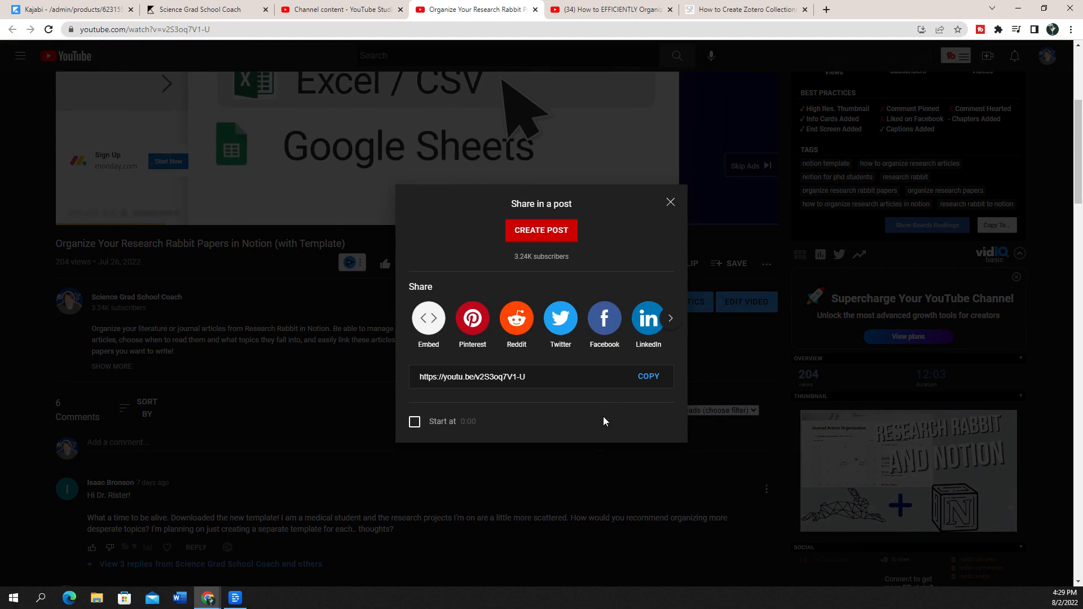
click(429, 318)
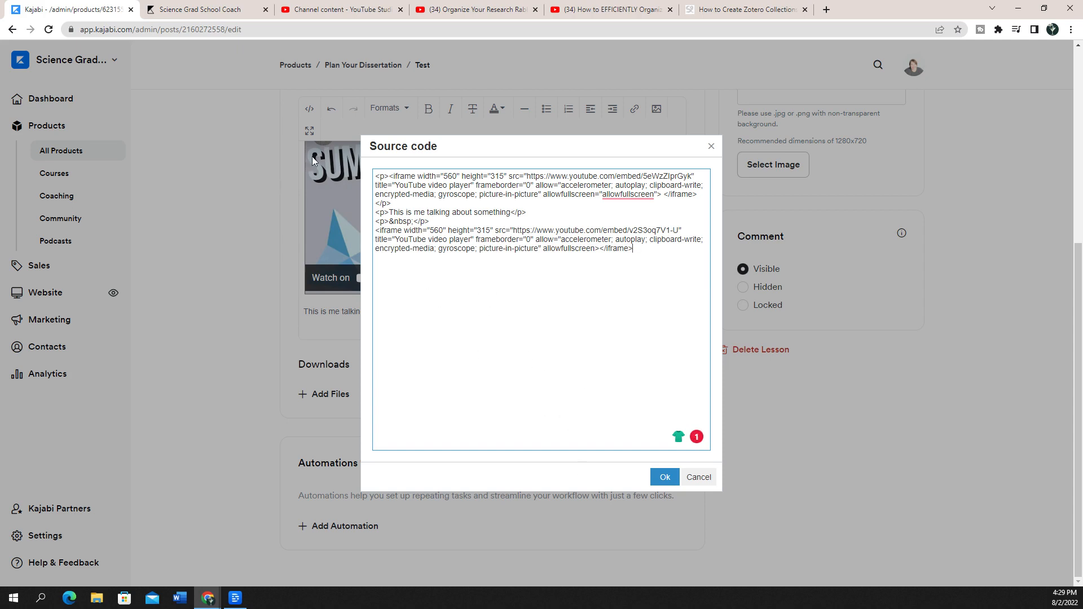
mouse_move(303, 443)
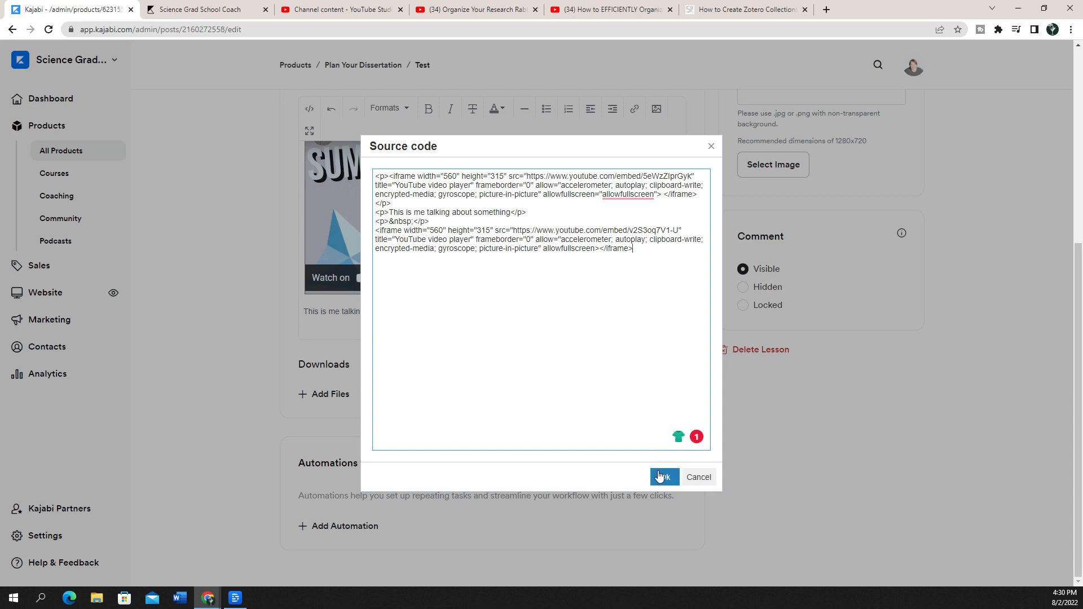
Step: Apply the second embed and replace the caption line with an 'Organizing on Notion' heading
click(663, 476)
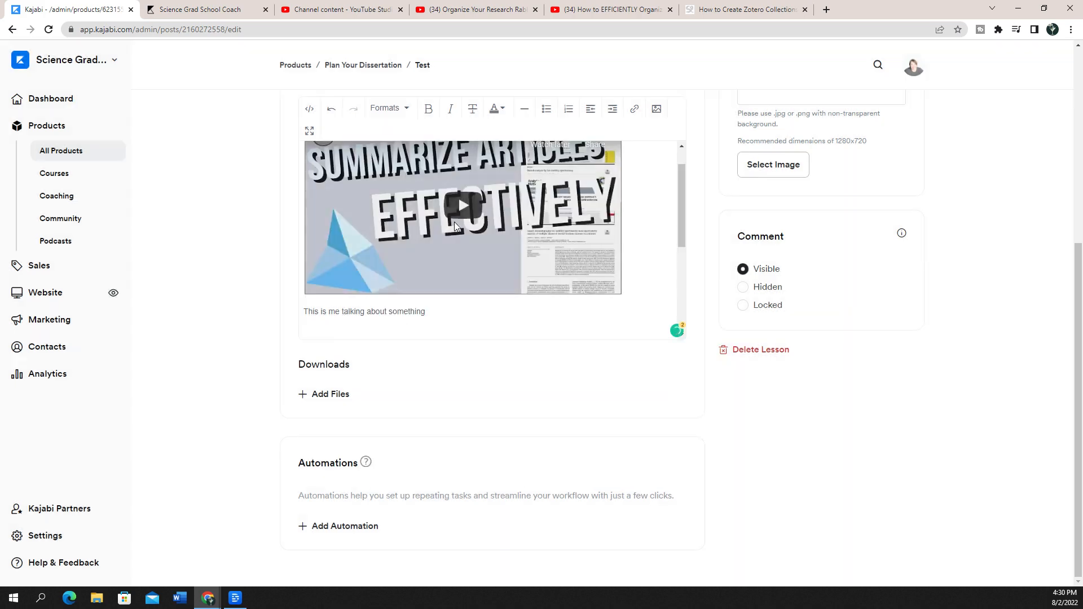
scroll(down, 3)
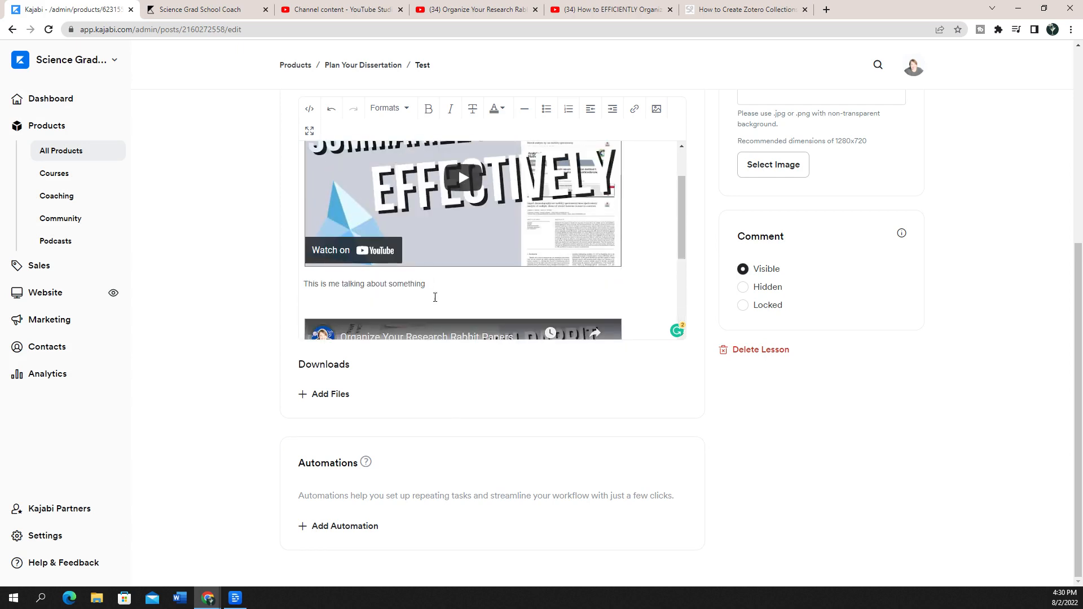
triple_click(363, 284)
text(O)
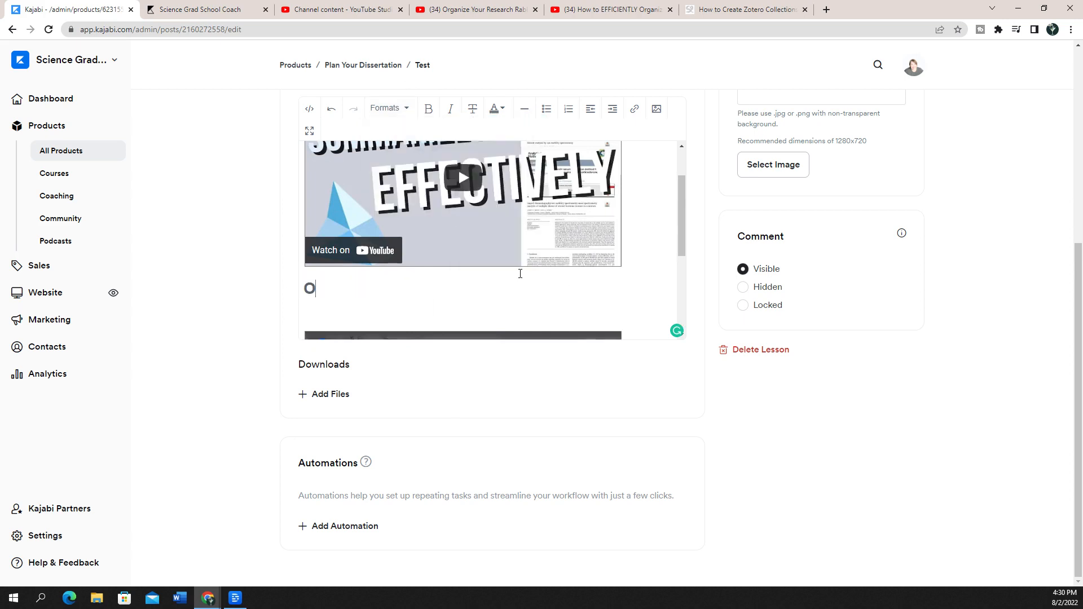
text(r)
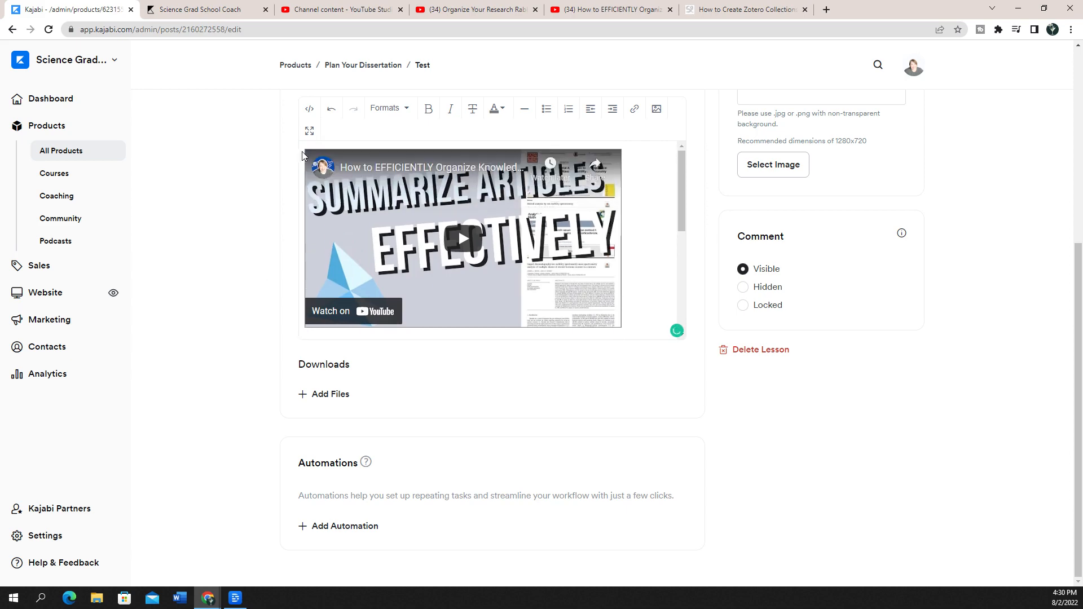
Step: Adjust the lesson's HTML source and add the 'Summarizing Research Articles' heading above the first video
click(308, 108)
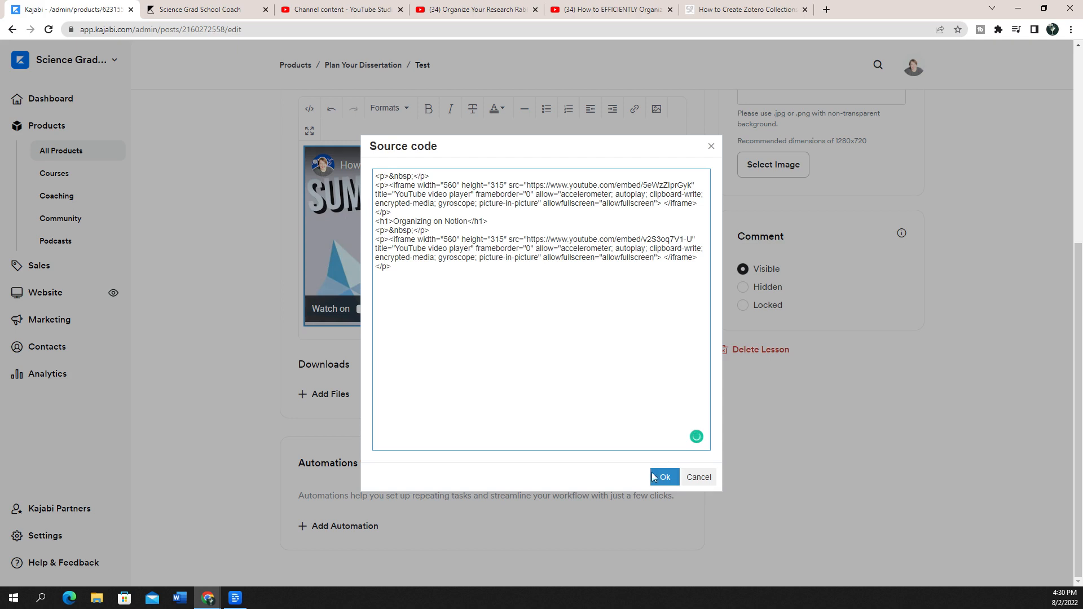
click(665, 476)
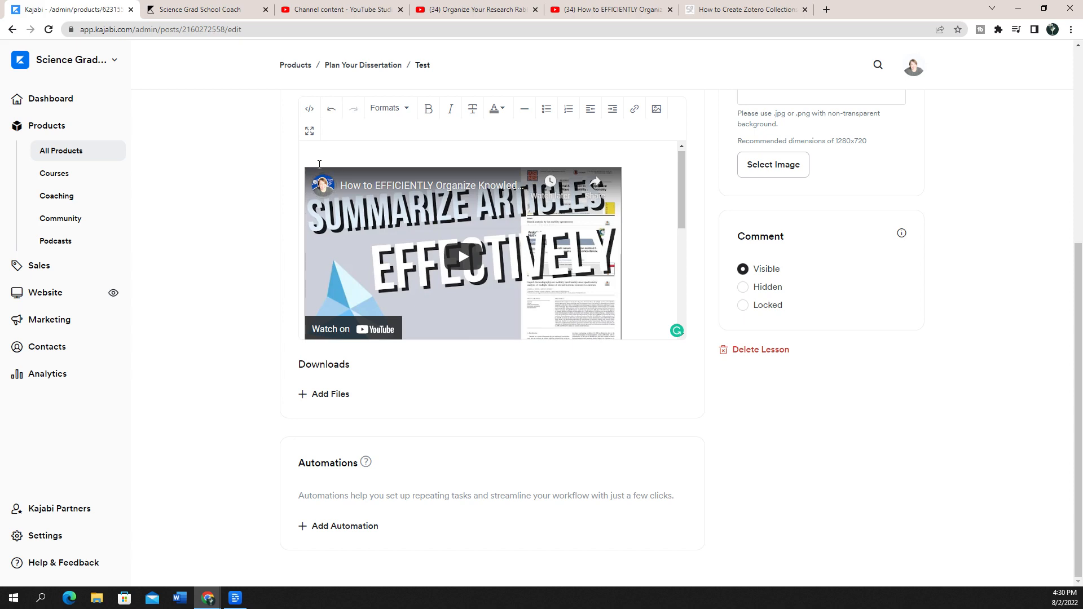
text(Summarizing Research Articles)
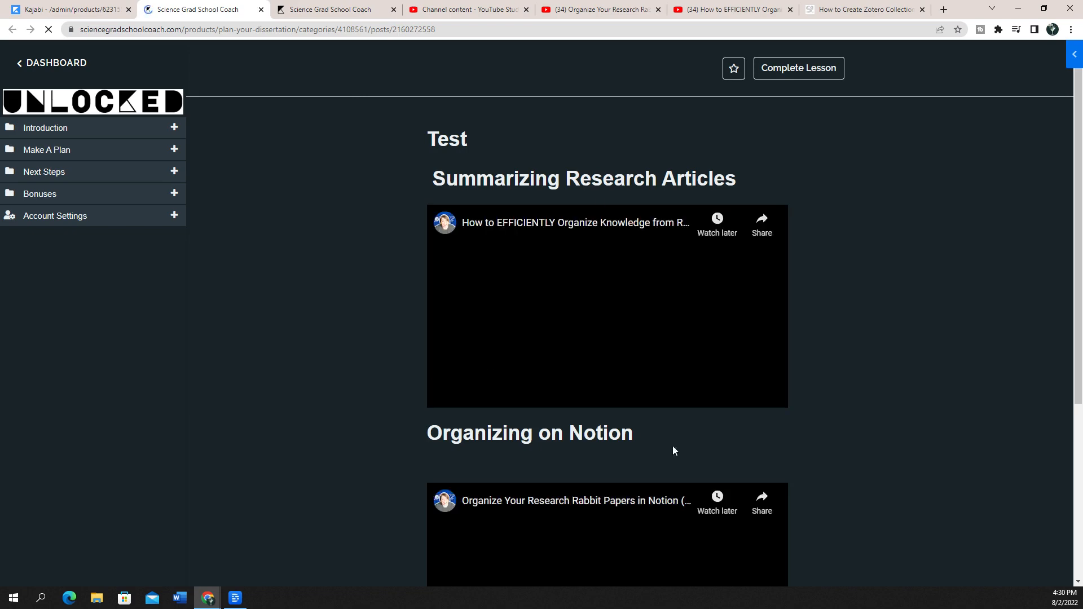
Step: Scroll through the live Test lesson to confirm both headed YouTube embeds display correctly
scroll(down, 3)
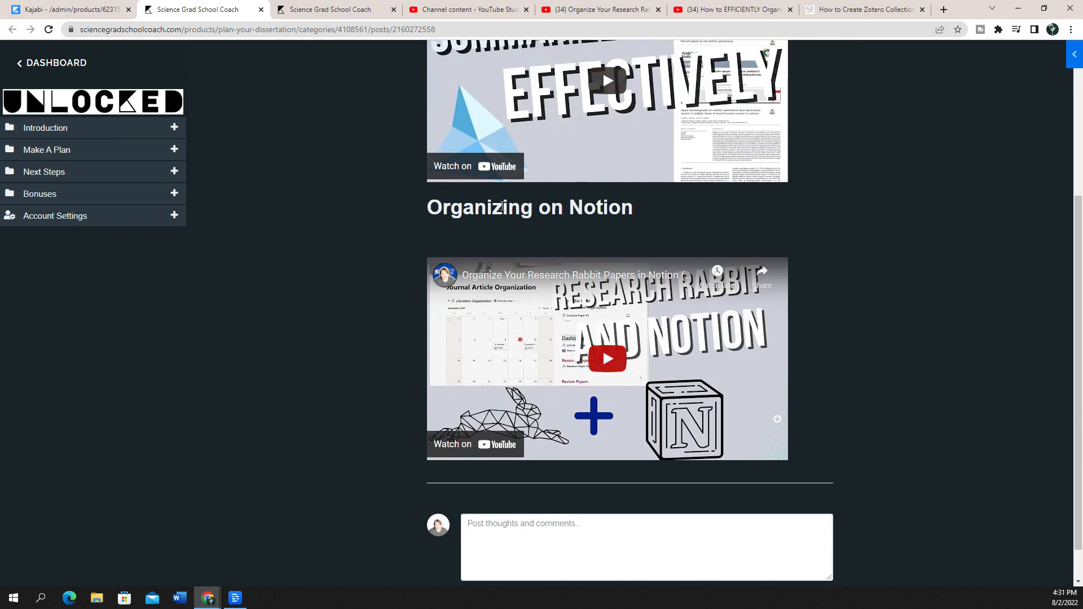
scroll(up, 3)
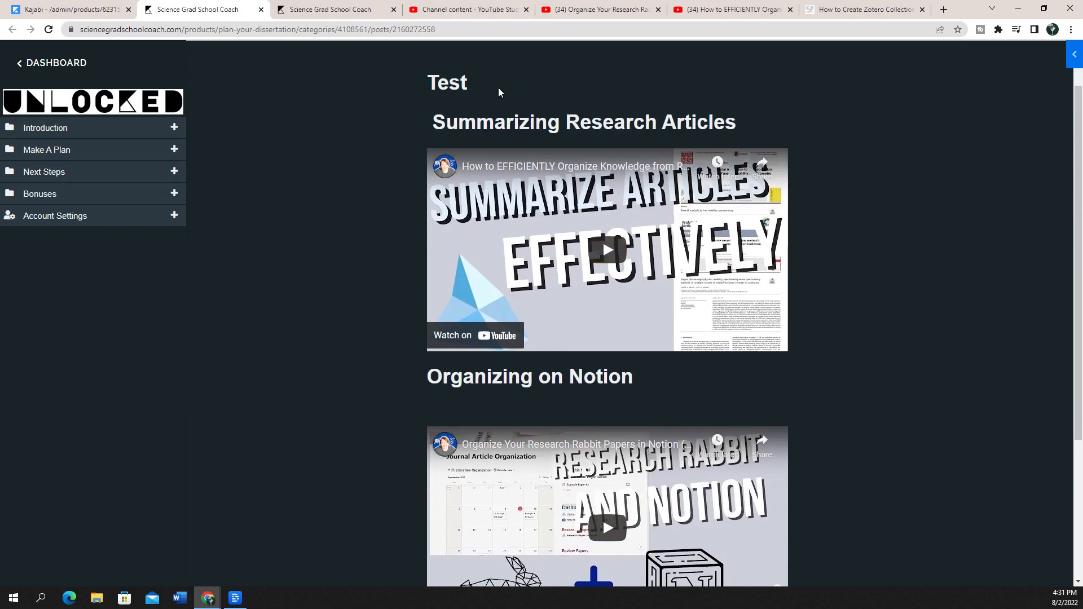
mouse_move(413, 141)
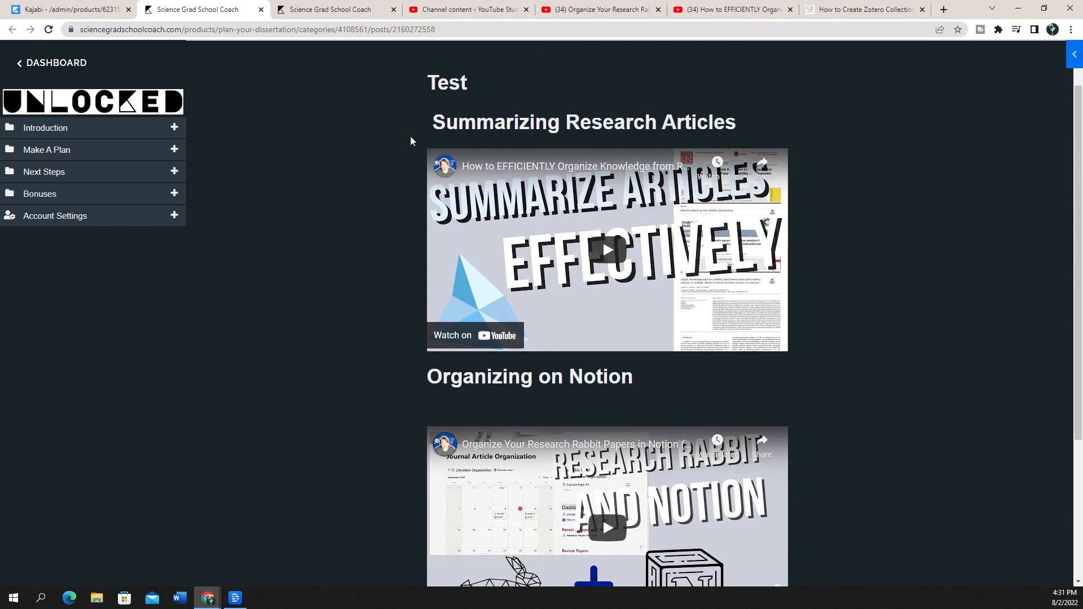
mouse_move(612, 128)
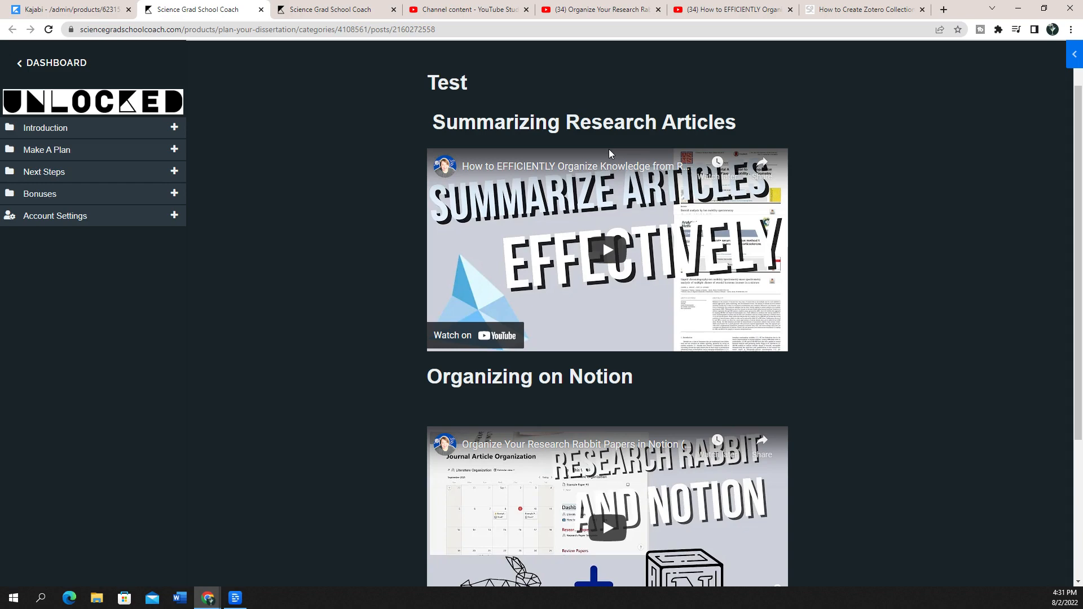
scroll(down, 3)
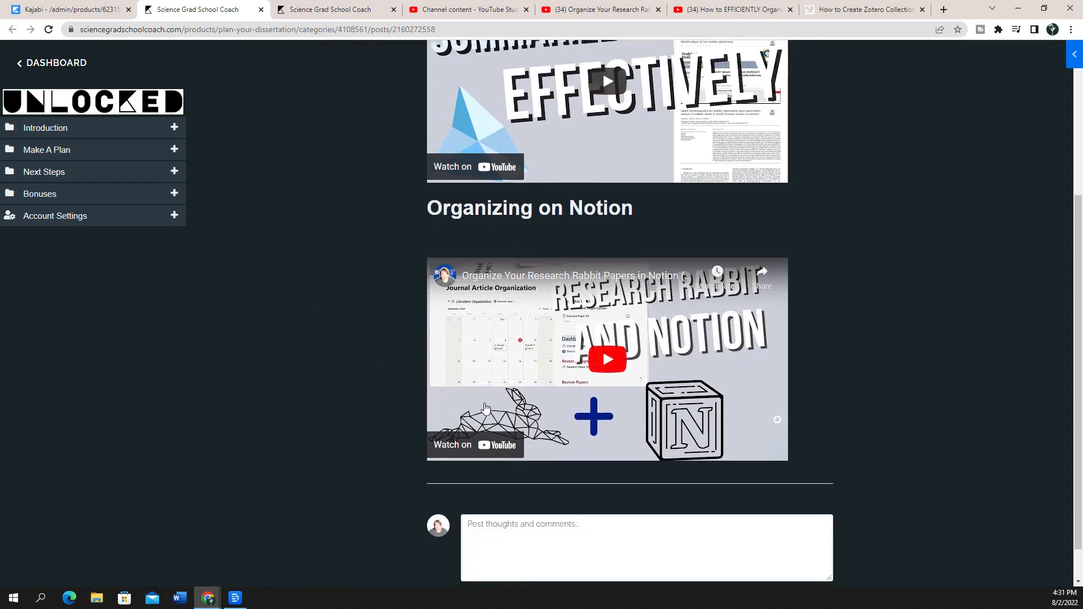
scroll(up, 3)
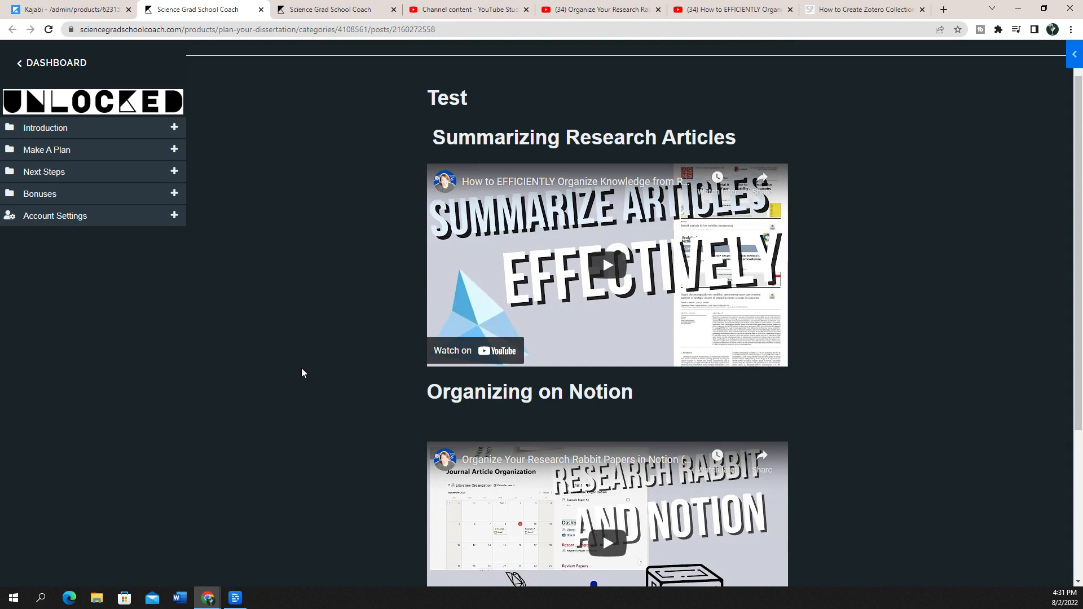
mouse_move(404, 447)
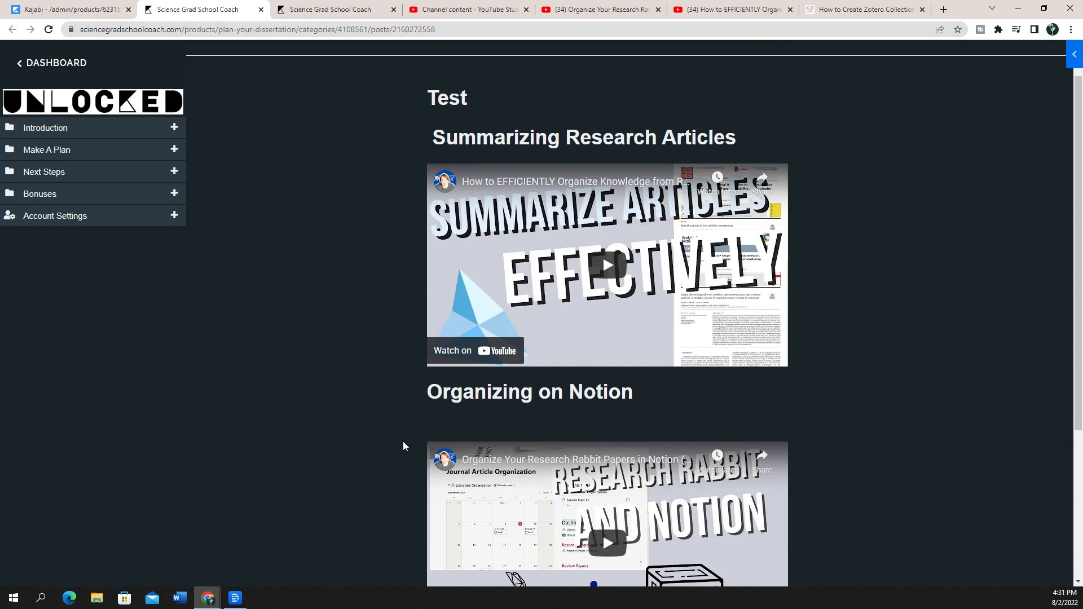
scroll(down, 3)
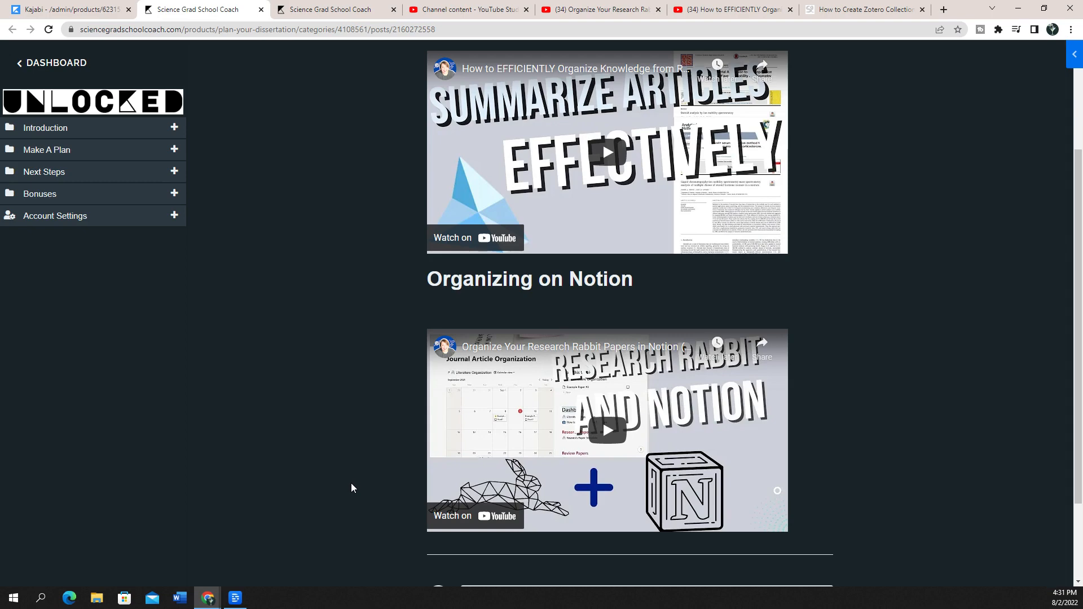
mouse_move(316, 298)
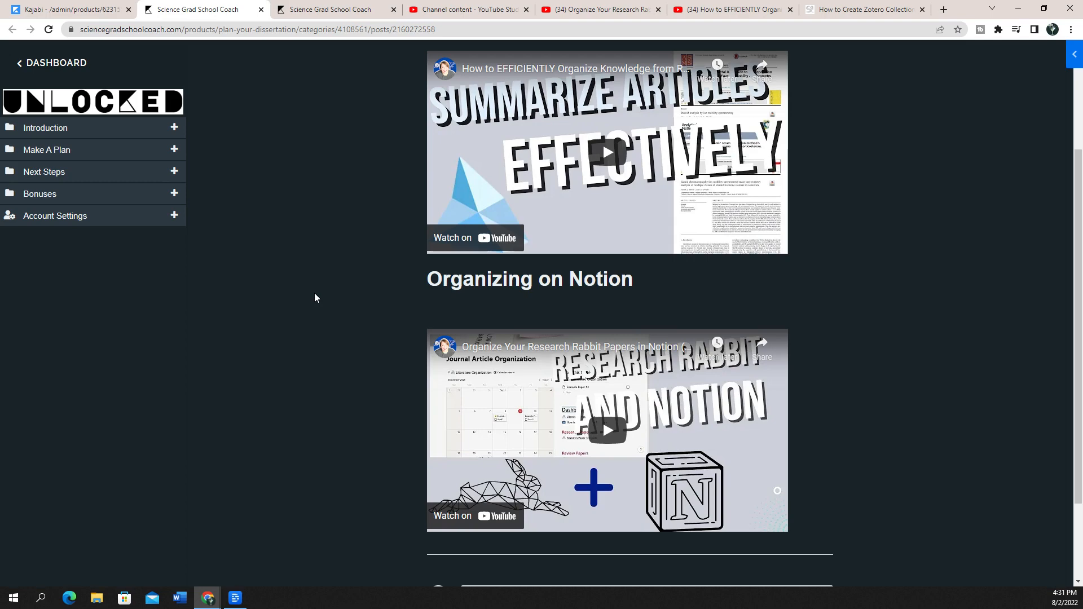
mouse_move(353, 203)
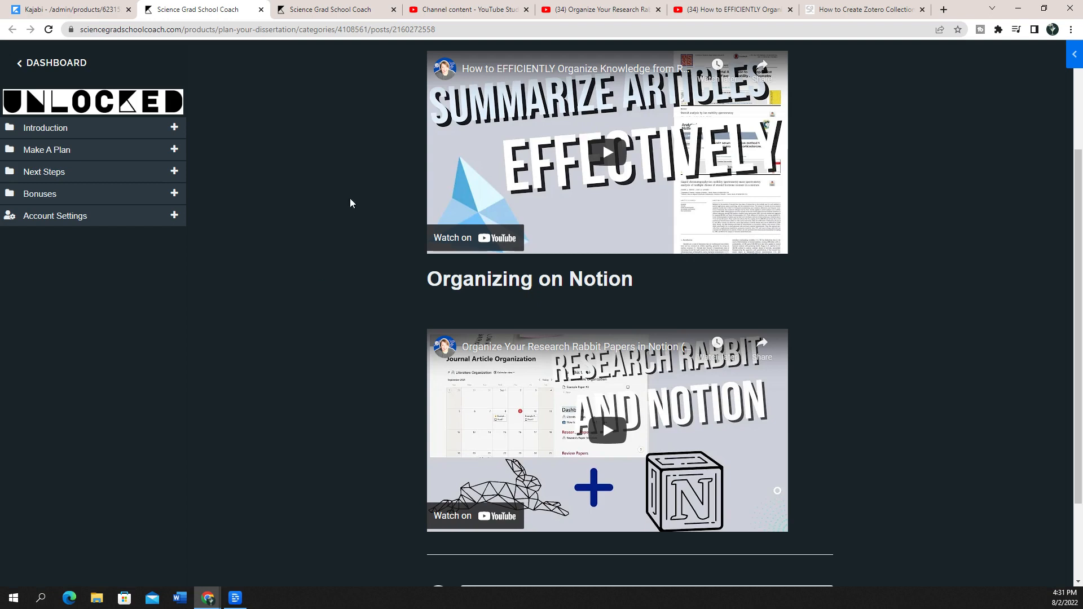